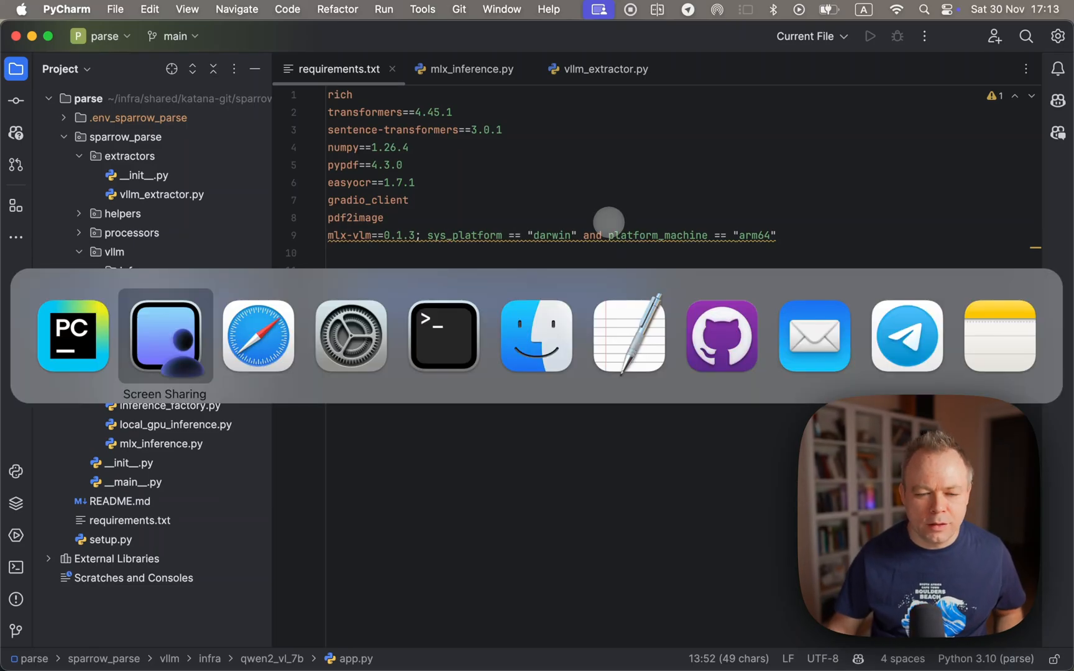
# Step: Switch to the remote Mac mini Screen Sharing session showing bonds_table.png in PyCharm
pyautogui.click(164, 335)
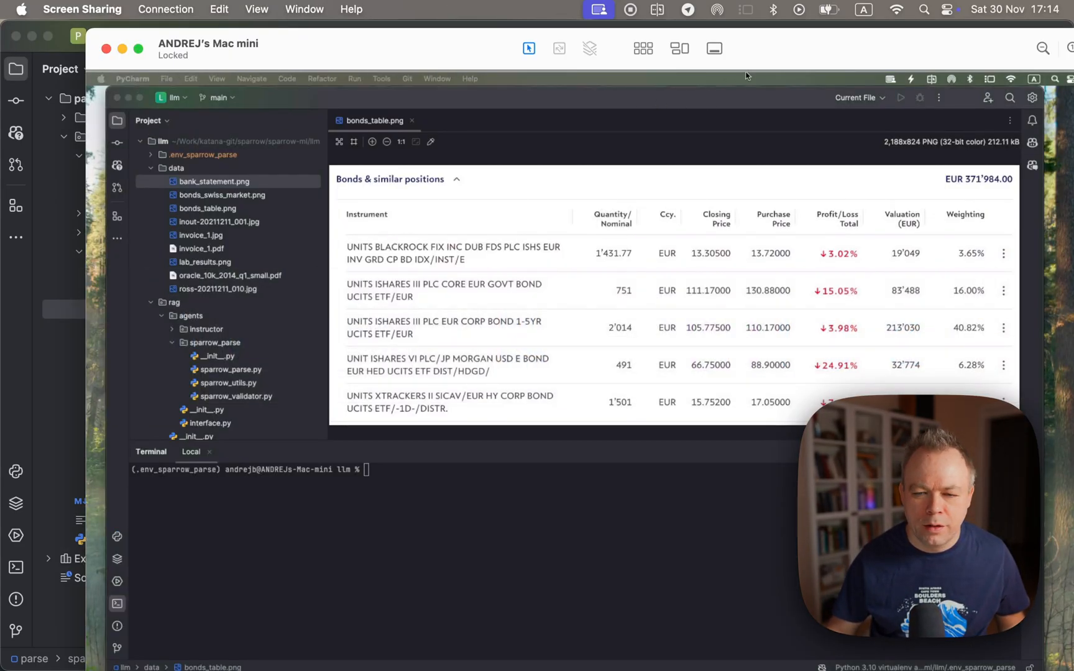
pyautogui.moveTo(575, 182)
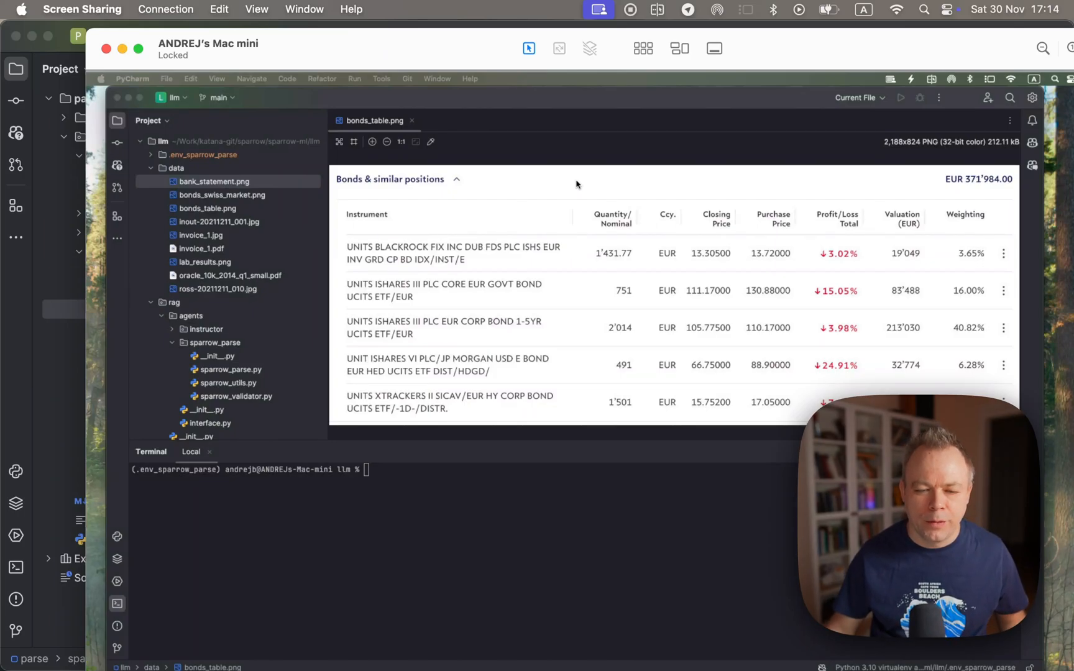
pyautogui.moveTo(562, 261)
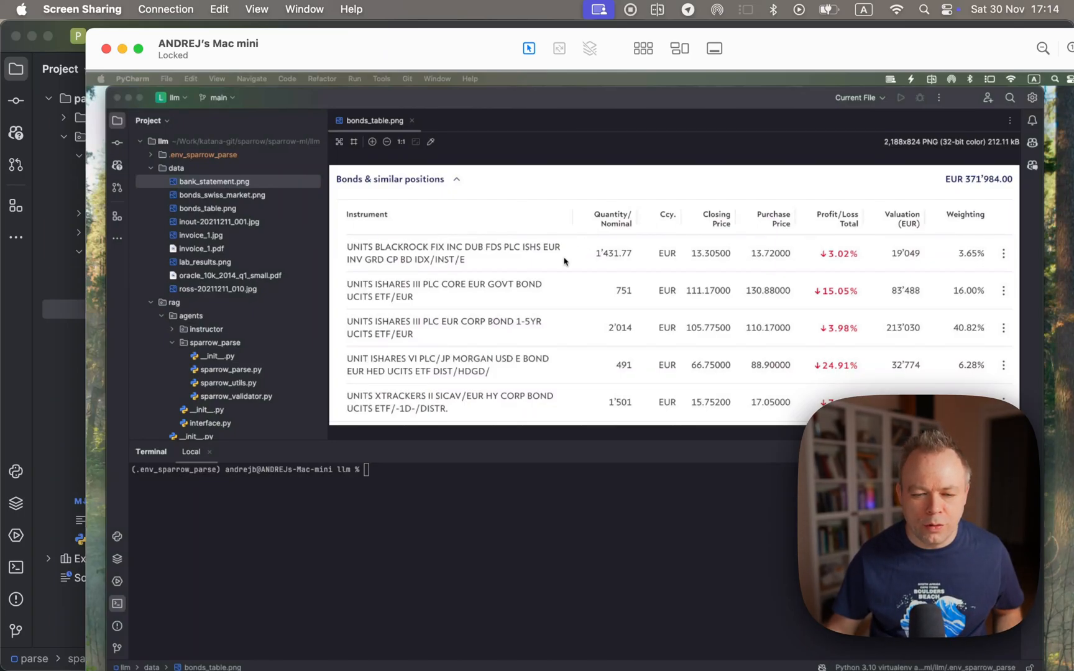
pyautogui.moveTo(561, 438)
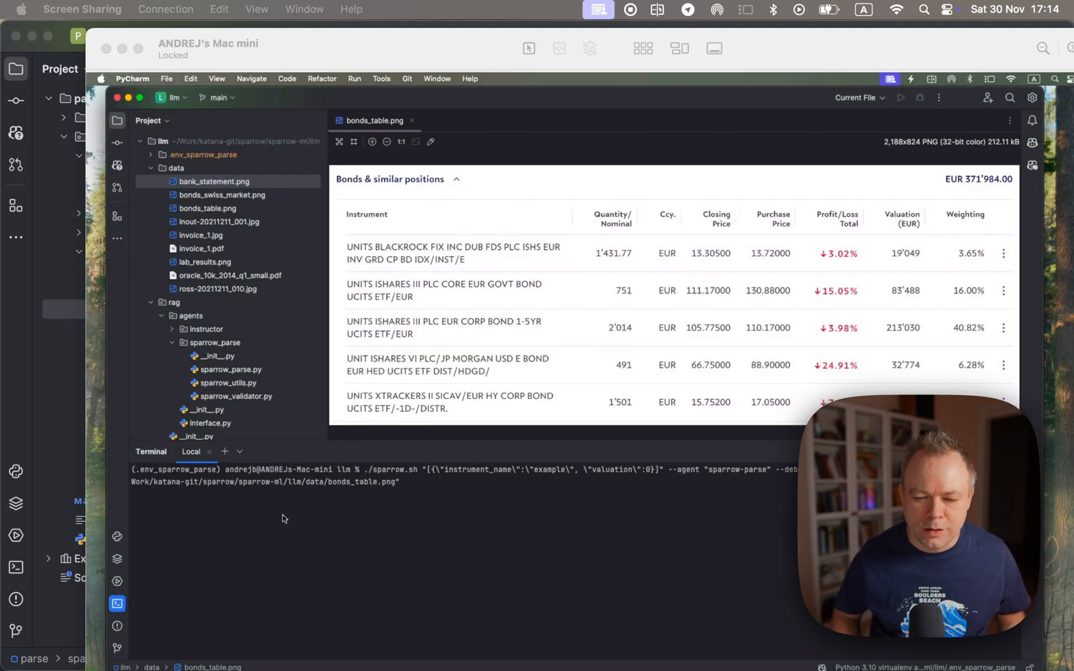
pyautogui.moveTo(601, 480)
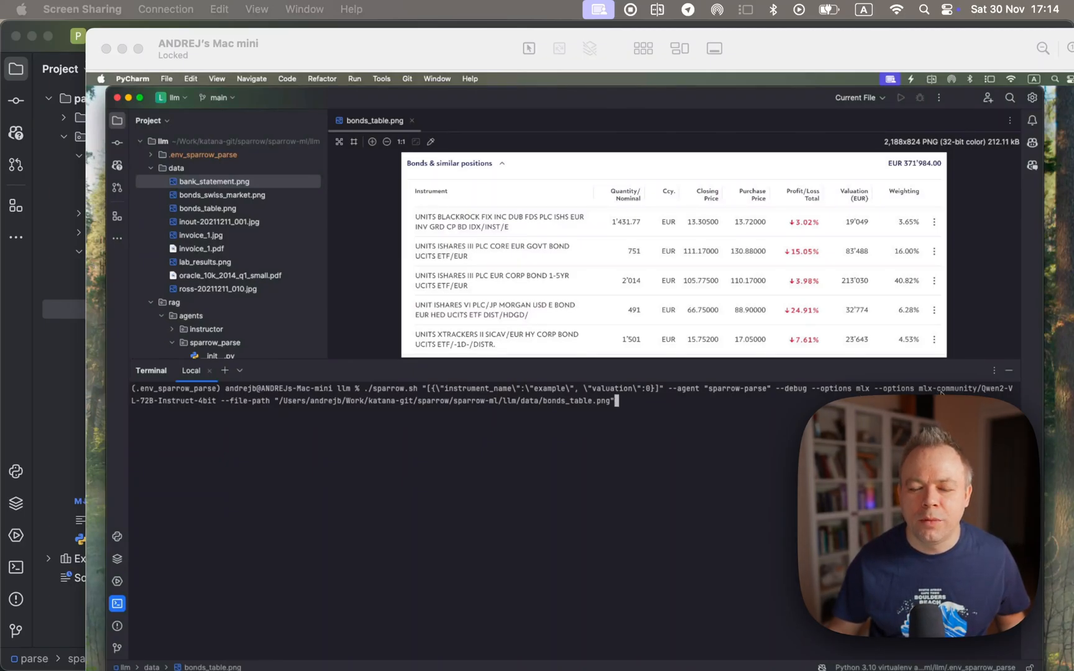
pyautogui.moveTo(486, 425)
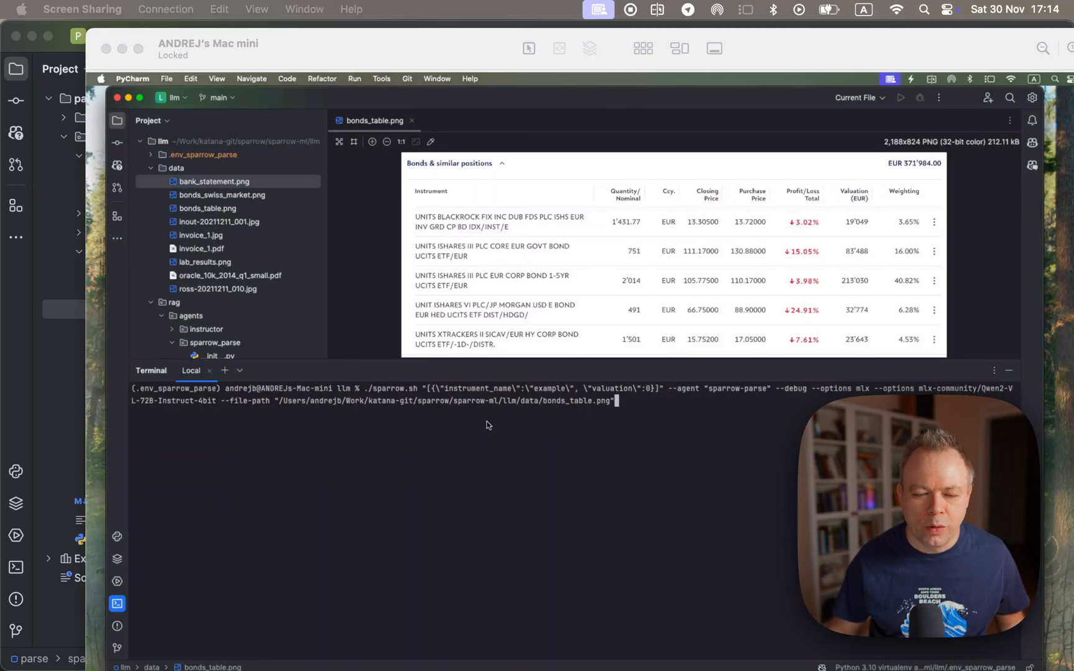
pyautogui.moveTo(217, 406)
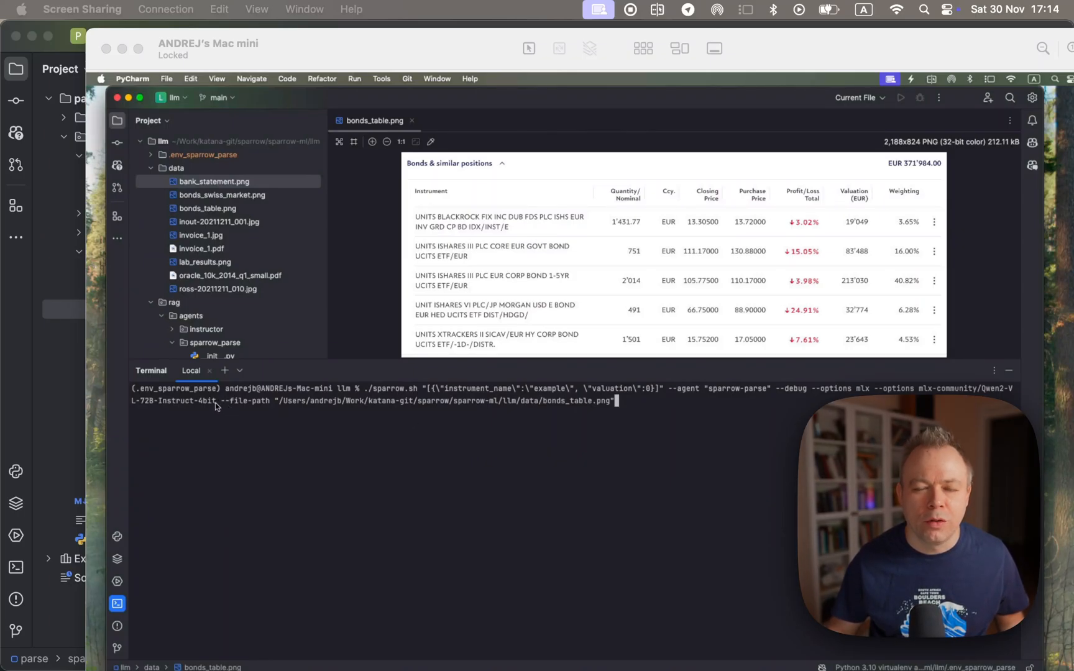
pyautogui.moveTo(403, 412)
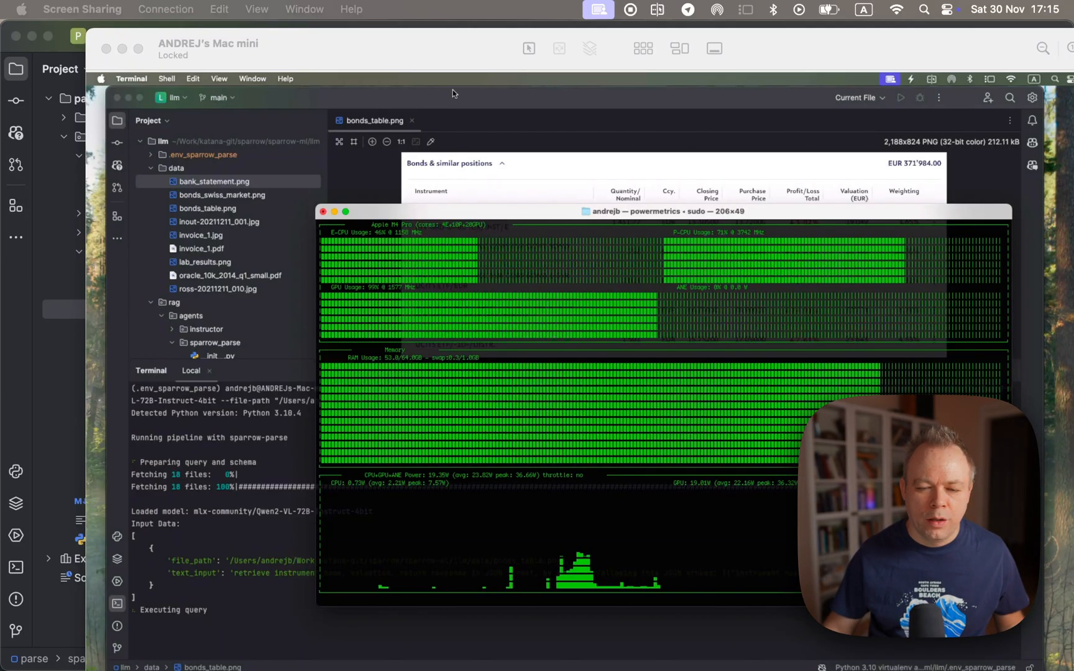
pyautogui.moveTo(511, 108)
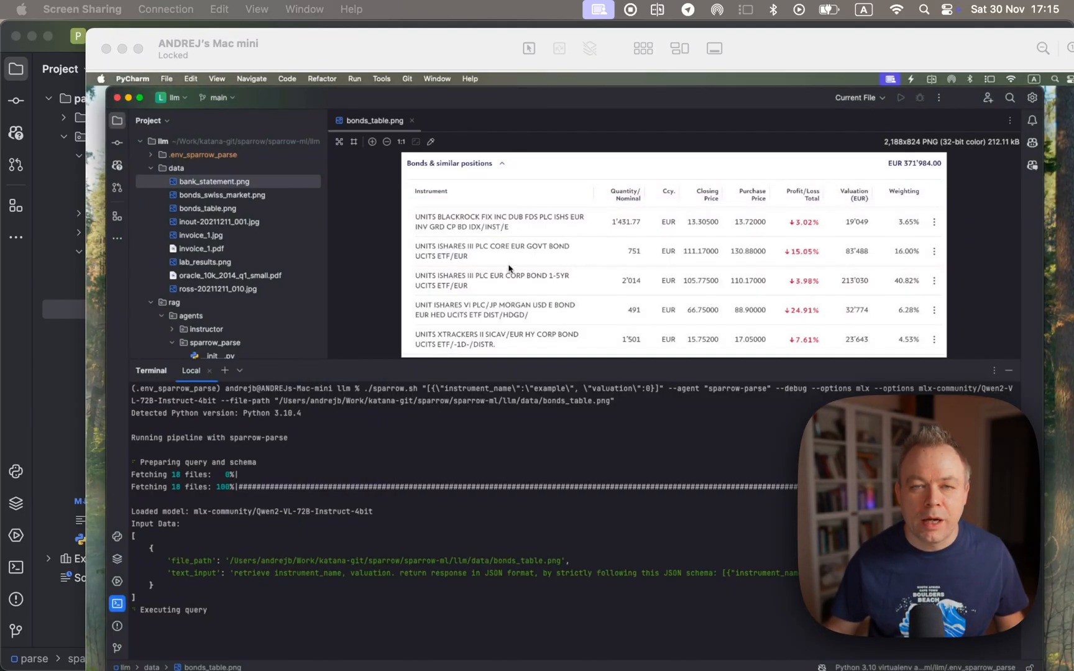
pyautogui.moveTo(521, 281)
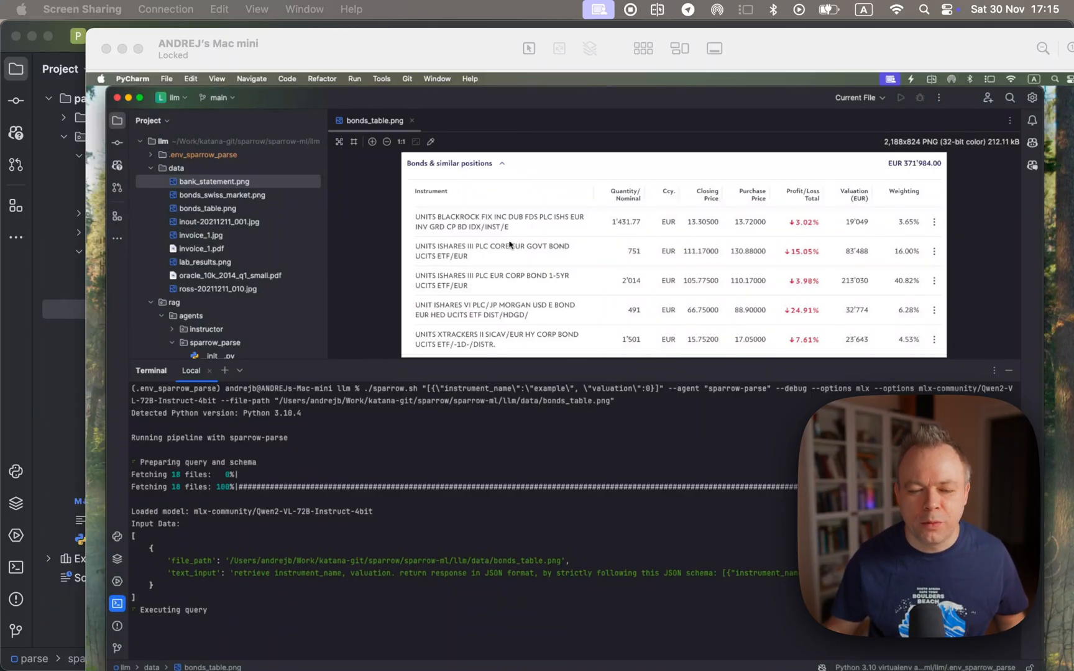
pyautogui.moveTo(498, 291)
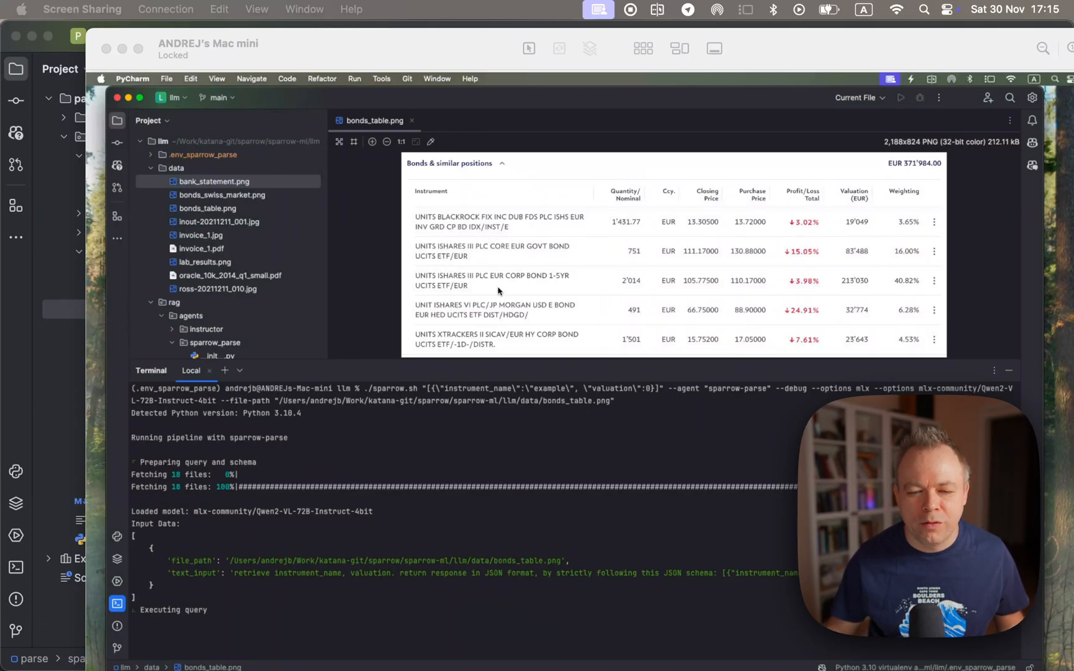
pyautogui.moveTo(673, 240)
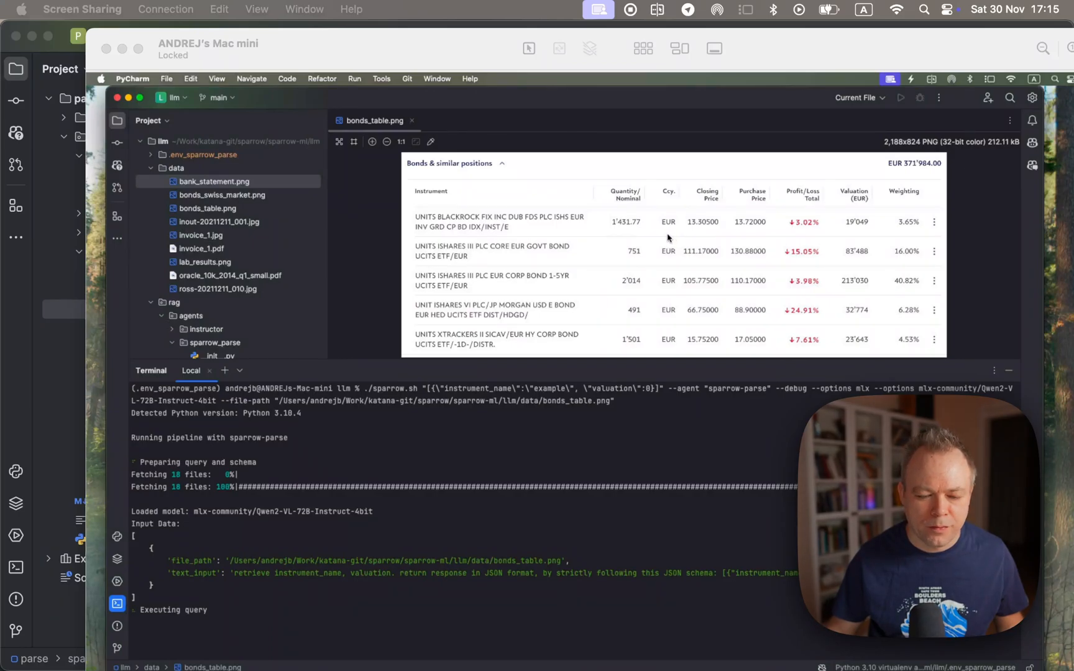
pyautogui.moveTo(621, 233)
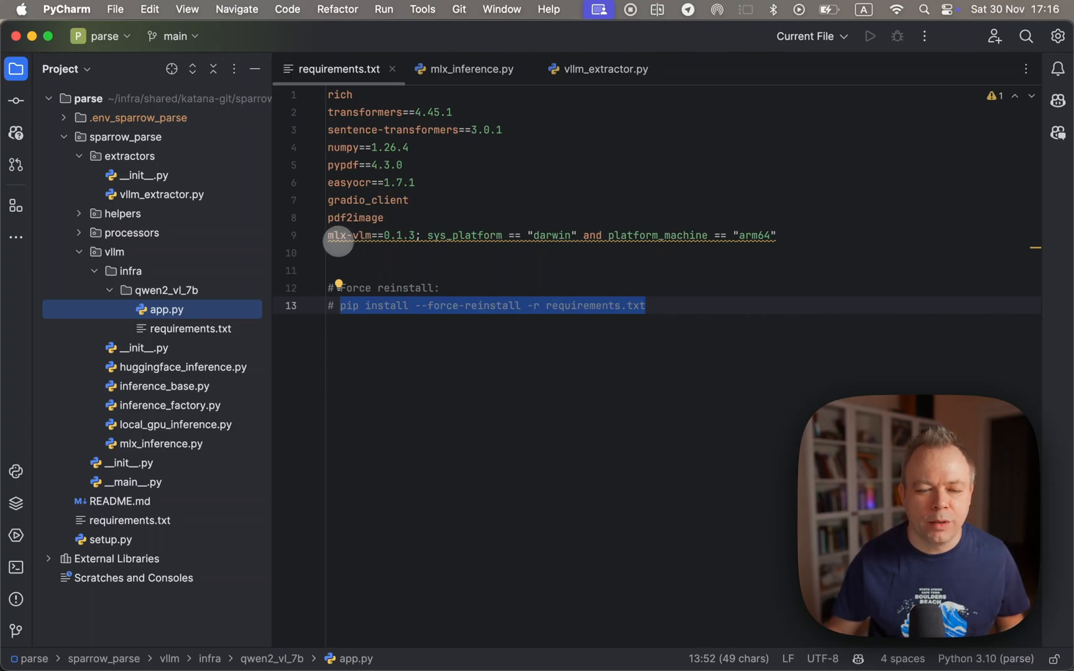
pyautogui.moveTo(353, 234)
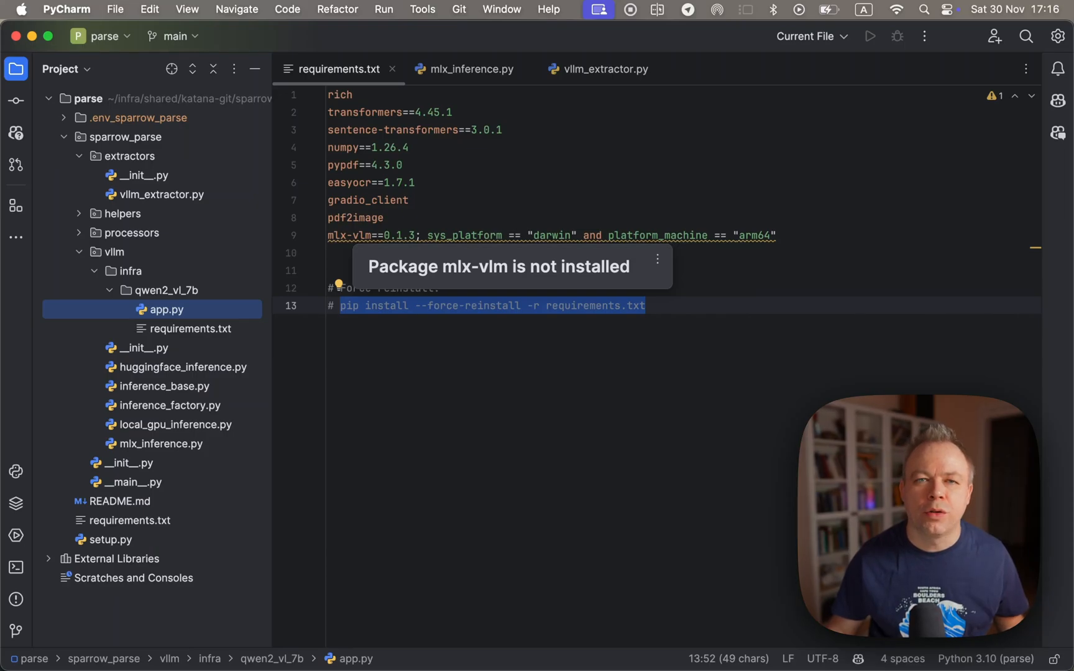
pyautogui.moveTo(353, 236)
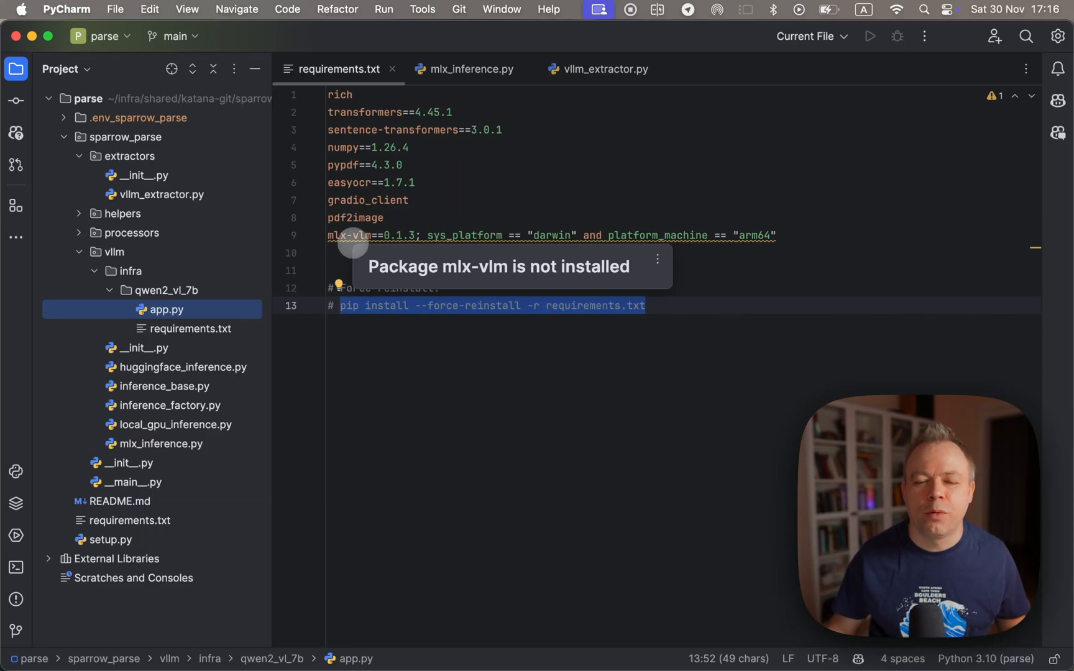
pyautogui.moveTo(462, 240)
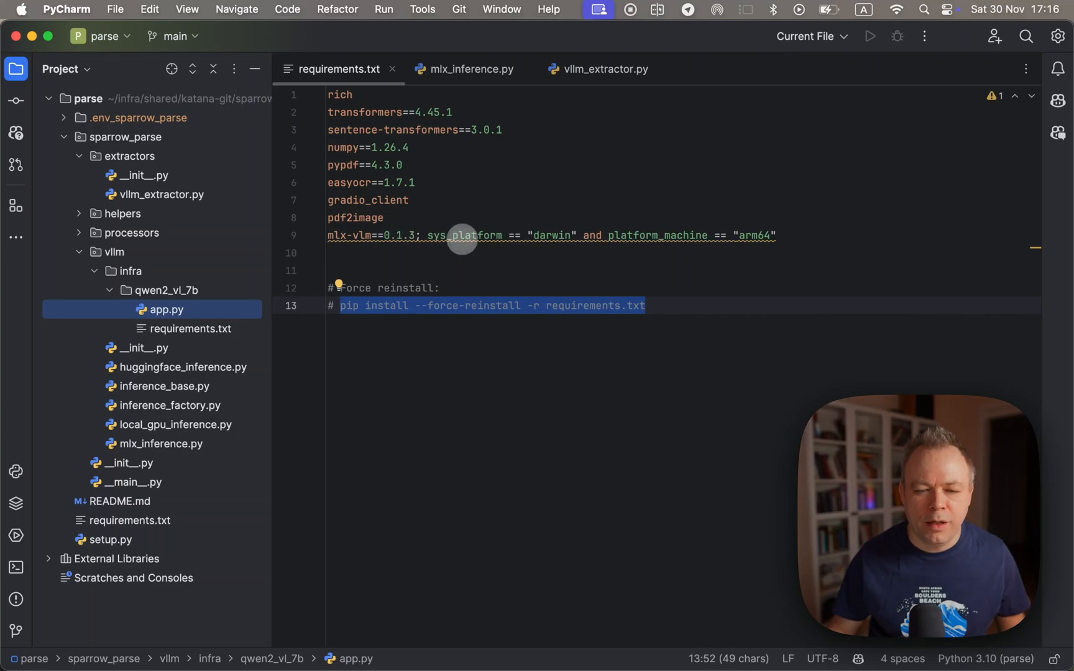
pyautogui.moveTo(462, 235)
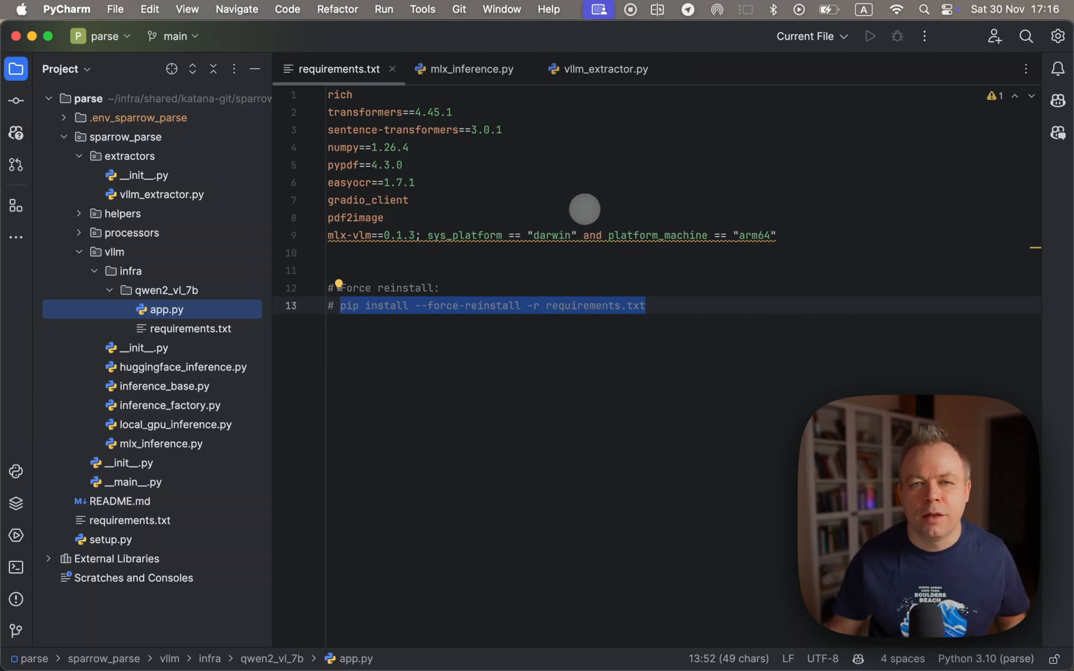
pyautogui.moveTo(409, 218)
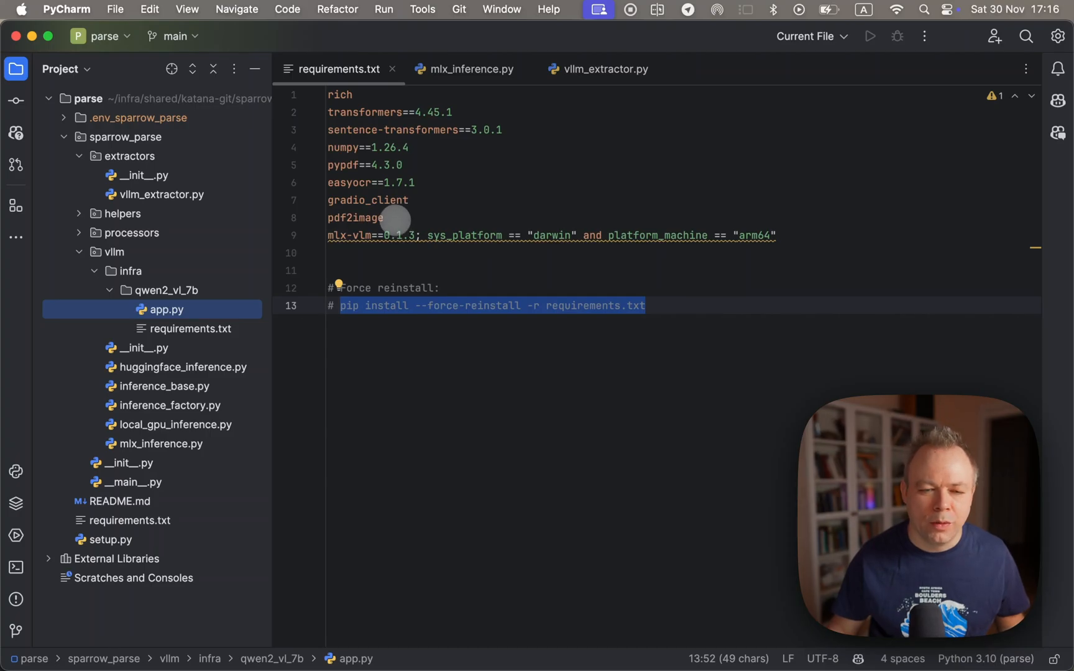
pyautogui.moveTo(848, 173)
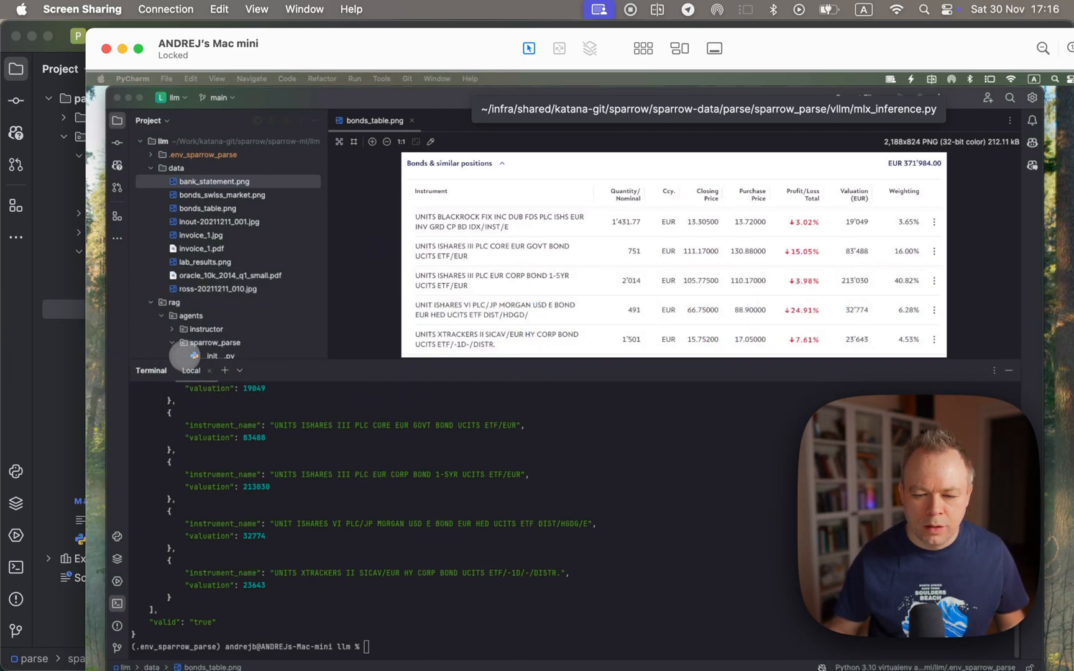
pyautogui.click(205, 328)
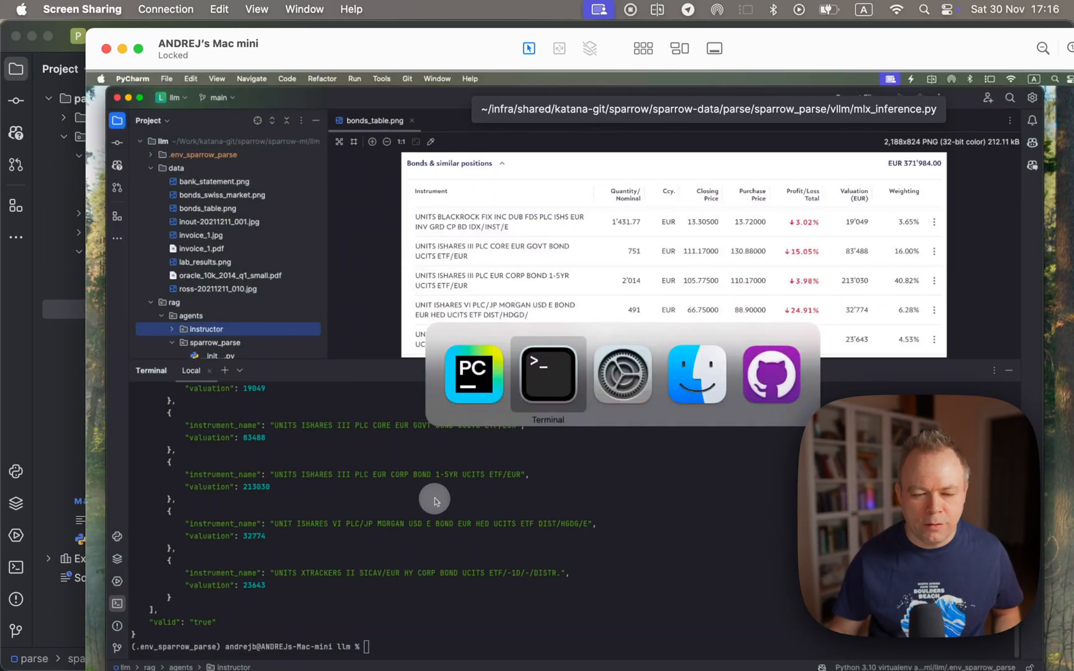
pyautogui.click(547, 373)
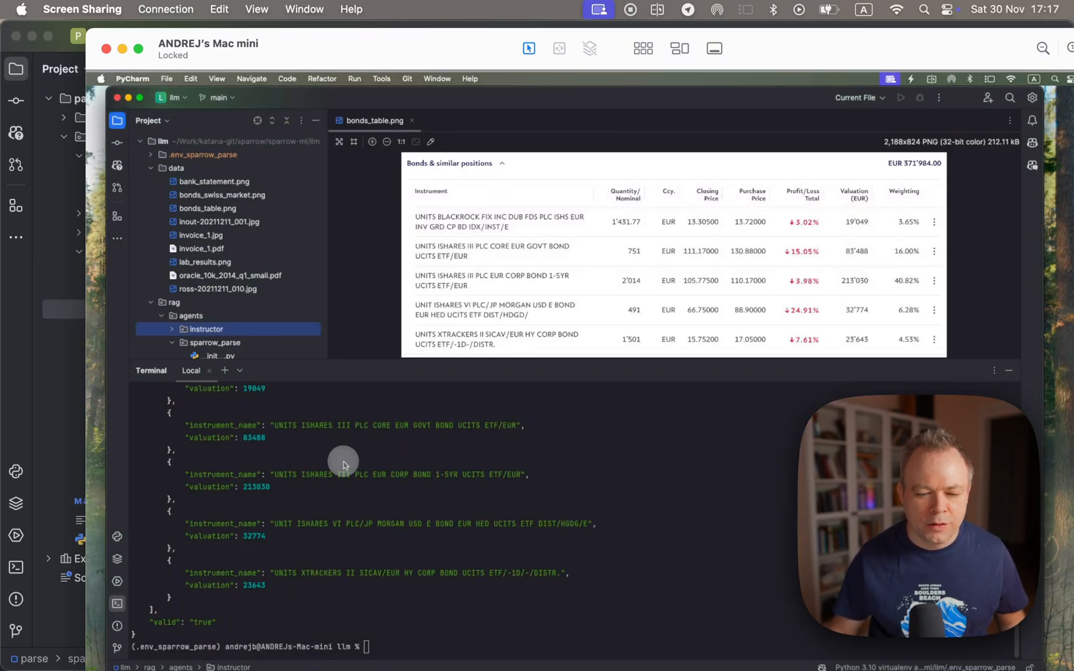
pyautogui.moveTo(205, 621)
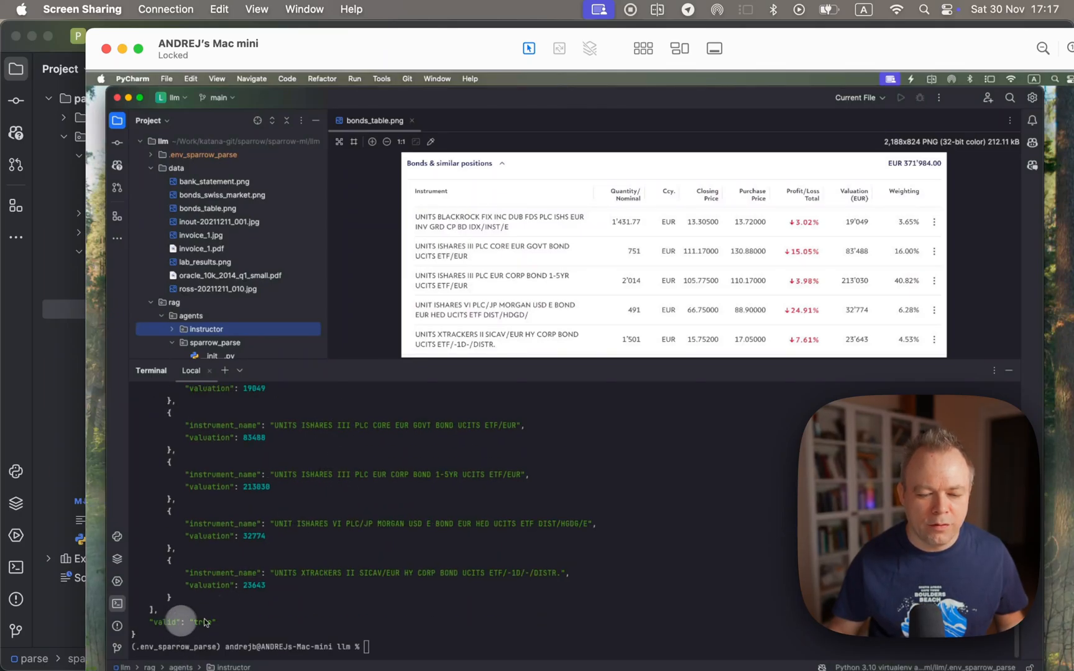
pyautogui.scroll(3)
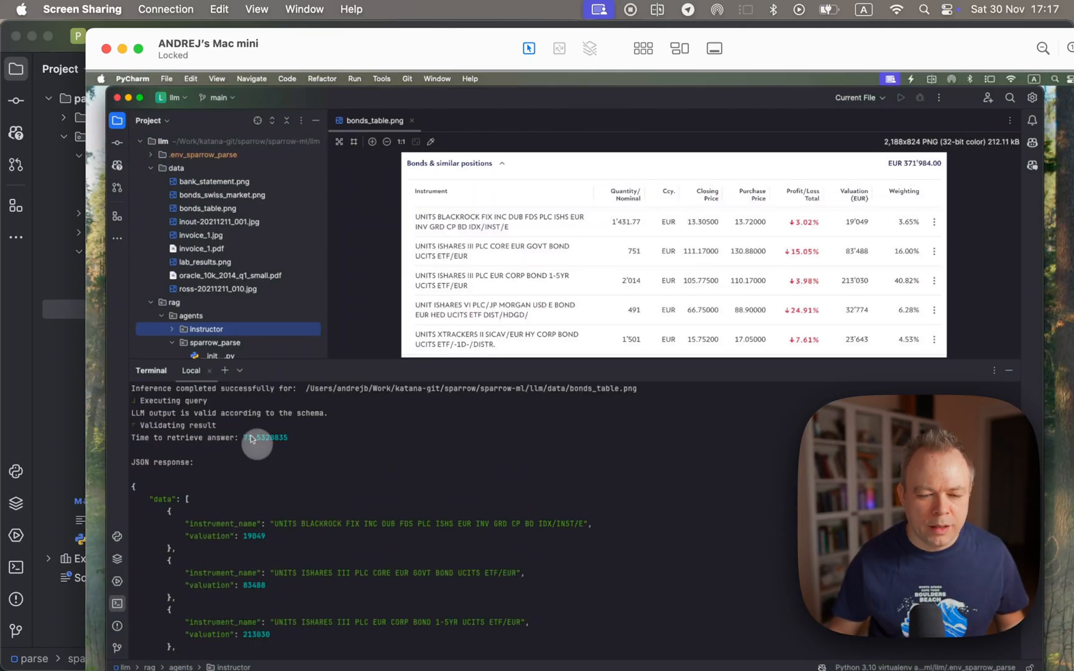
pyautogui.moveTo(253, 444)
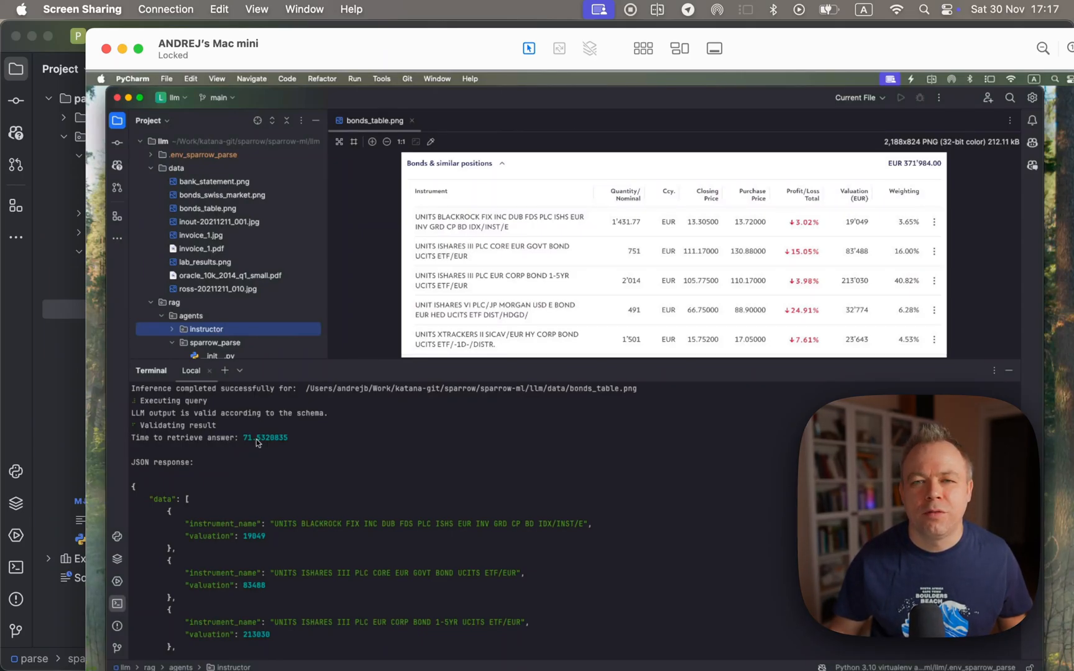
pyautogui.moveTo(486, 445)
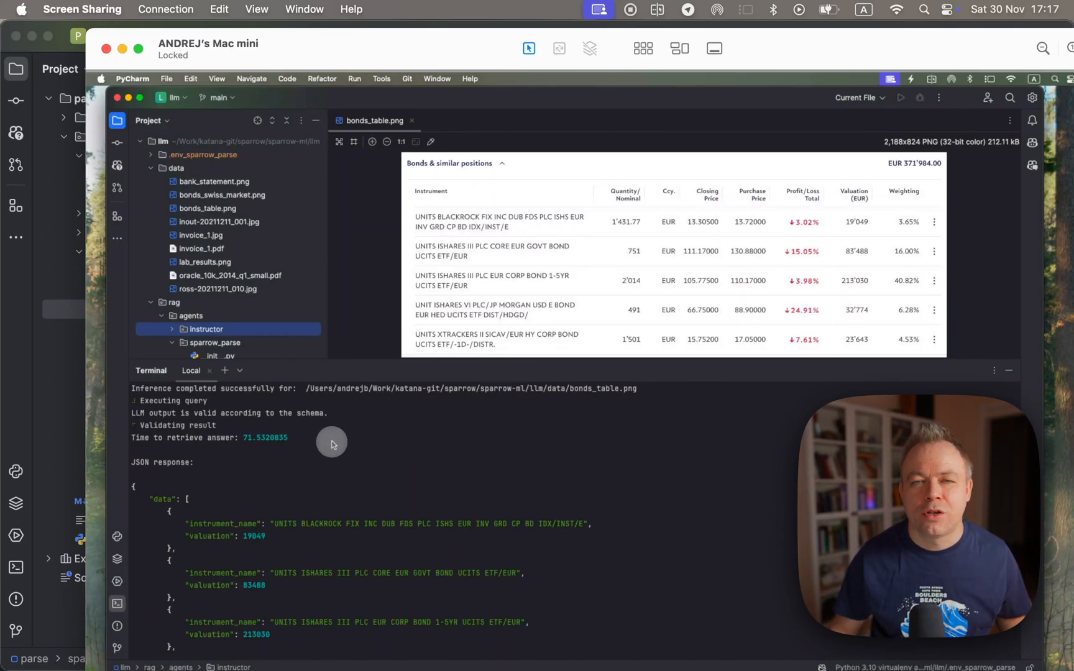
pyautogui.moveTo(317, 488)
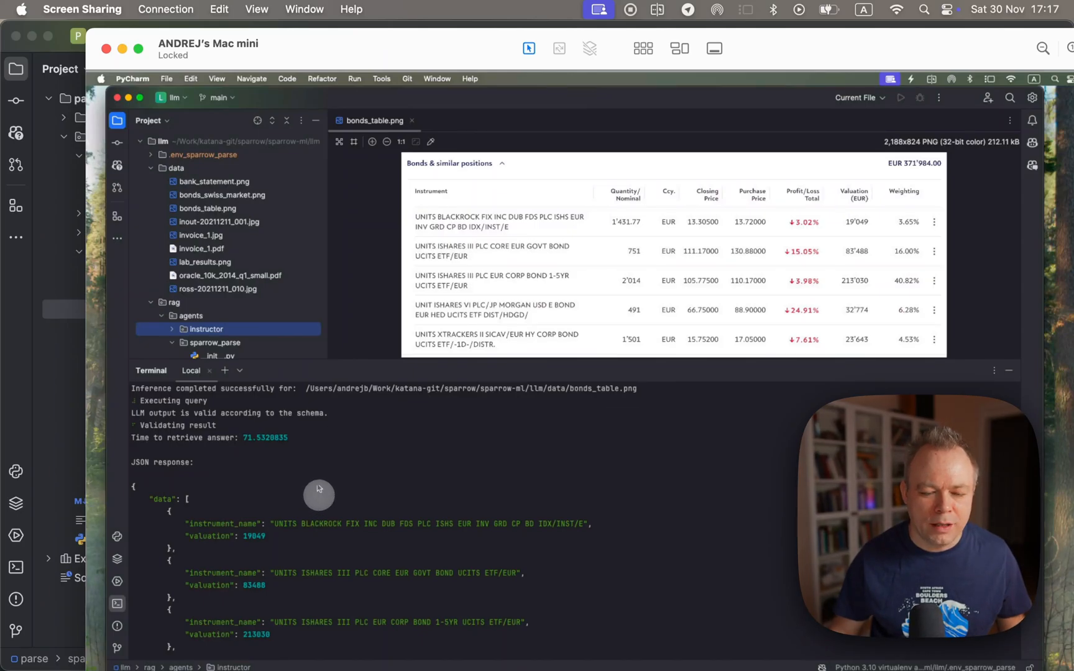
pyautogui.moveTo(317, 469)
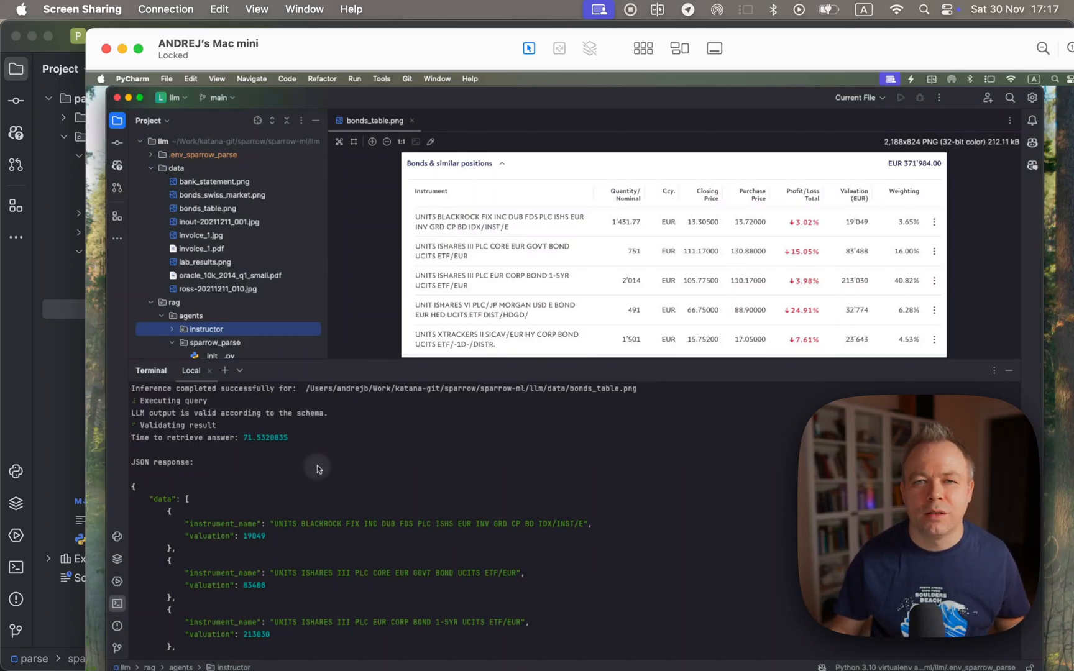
pyautogui.moveTo(317, 466)
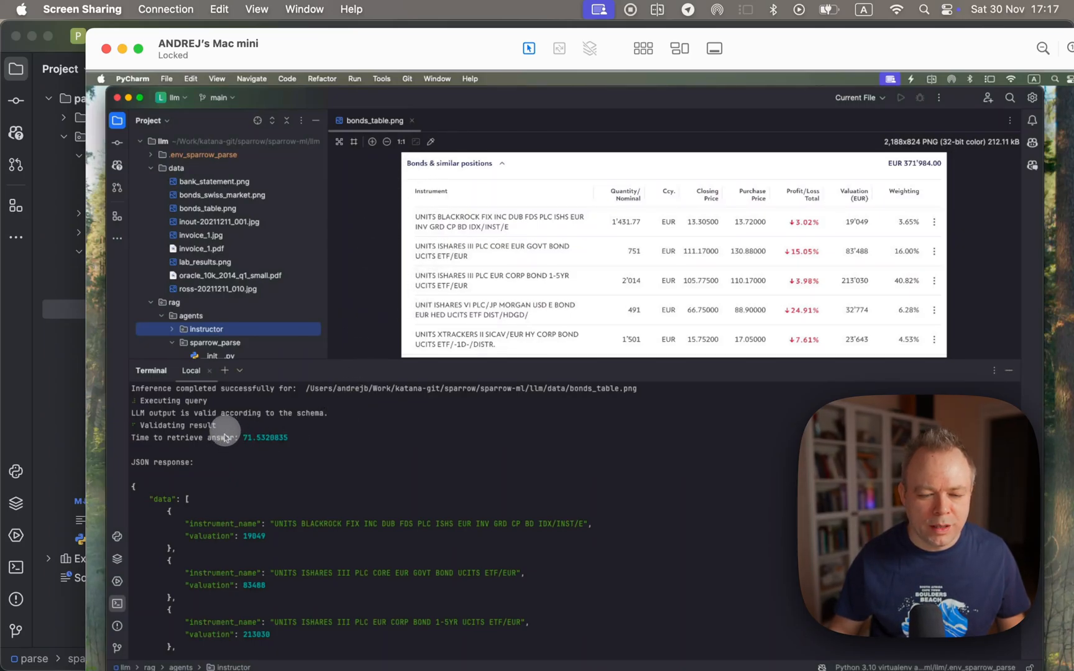
# Step: Scroll the terminal to the end of the JSON output with all five instruments and the valid flag
pyautogui.scroll(-3)
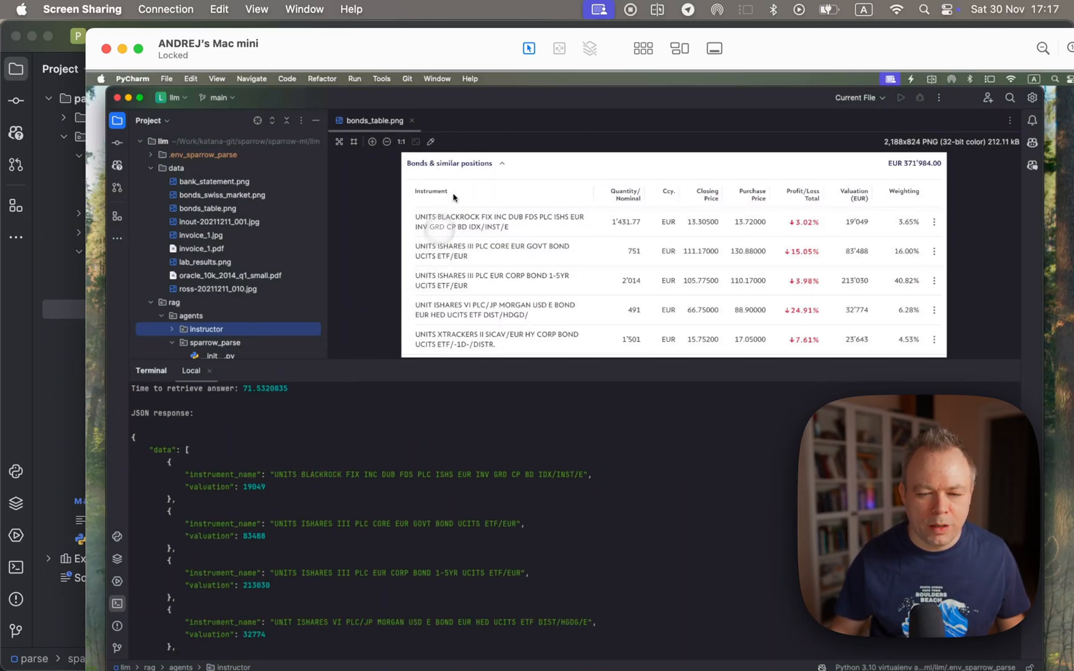
pyautogui.moveTo(681, 281)
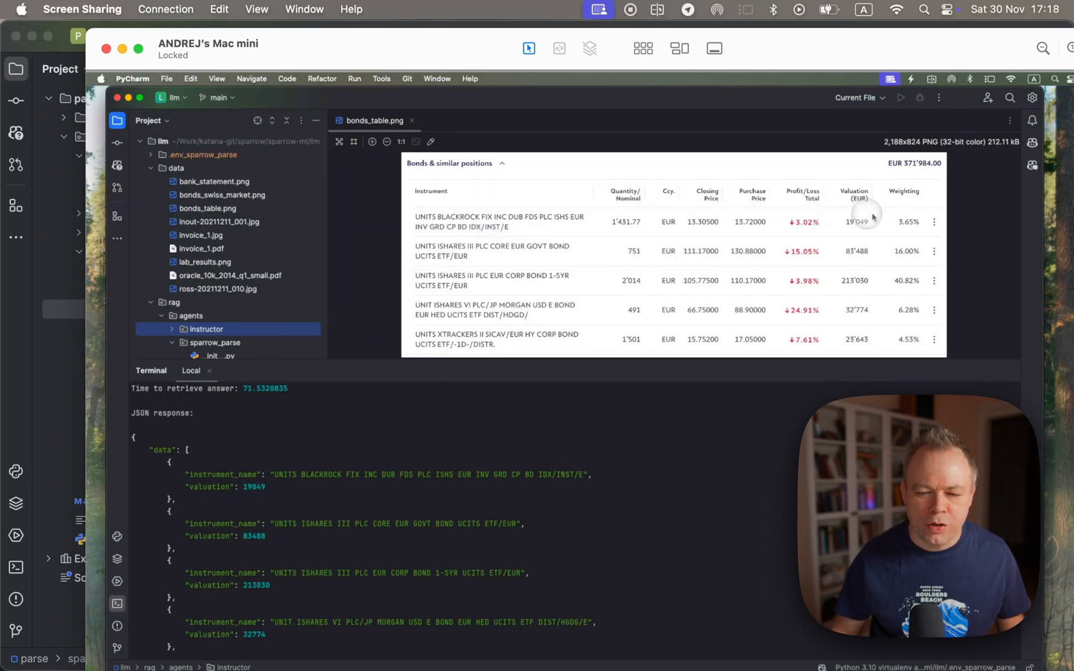
pyautogui.scroll(-3)
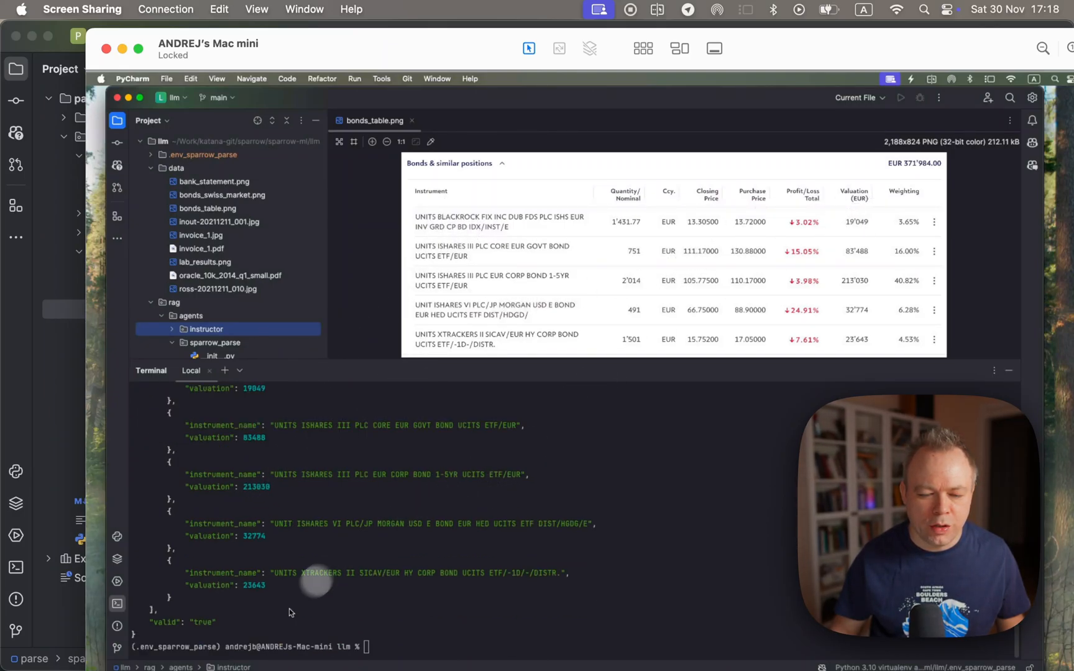
pyautogui.moveTo(199, 644)
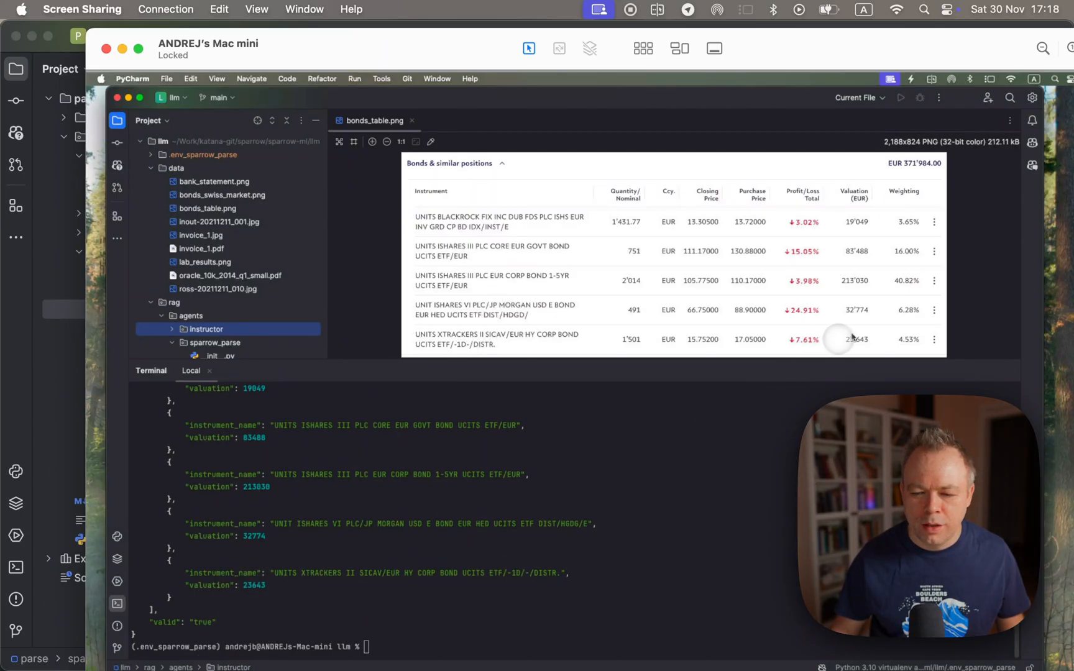
pyautogui.moveTo(225, 587)
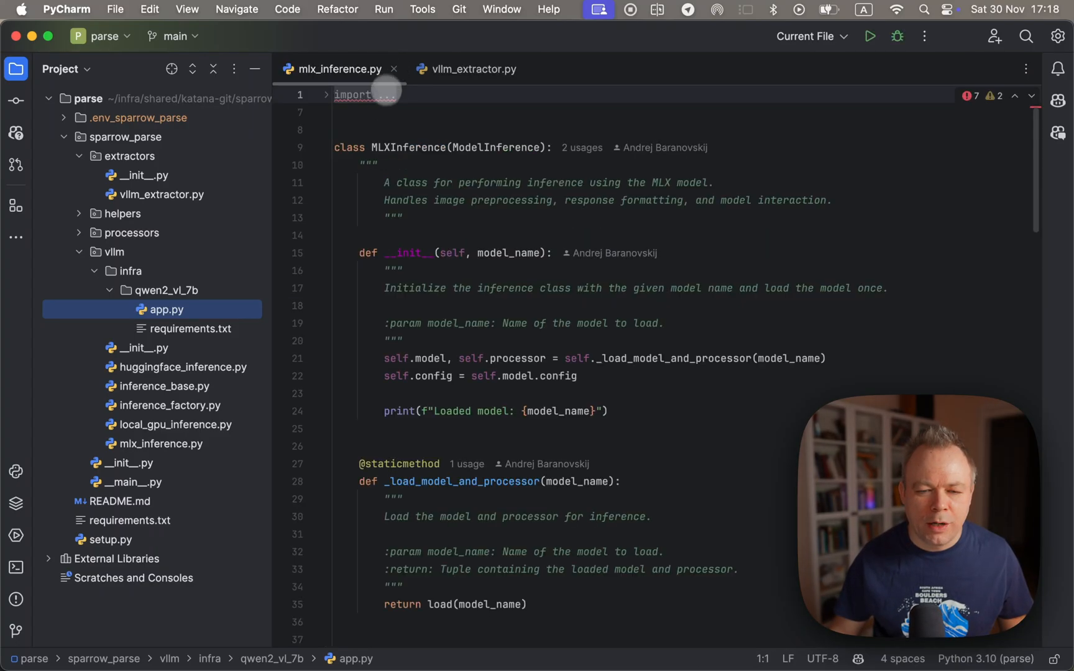
pyautogui.moveTo(340, 68)
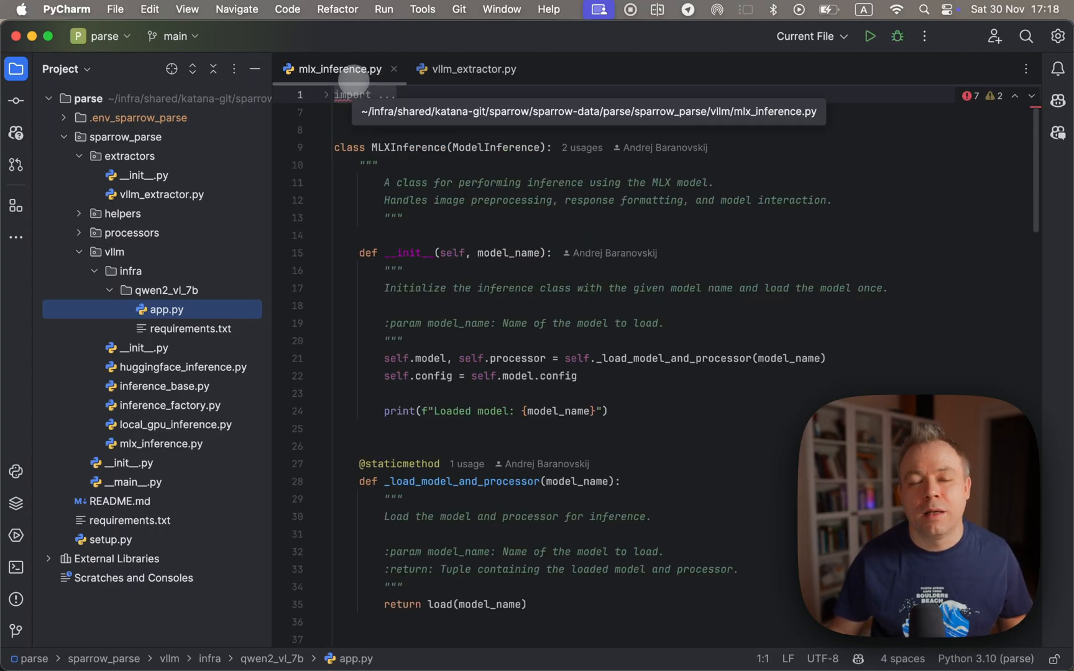
# Step: View vllm_extractor.py, then bring up inference_factory.py from the Project tree
pyautogui.click(356, 93)
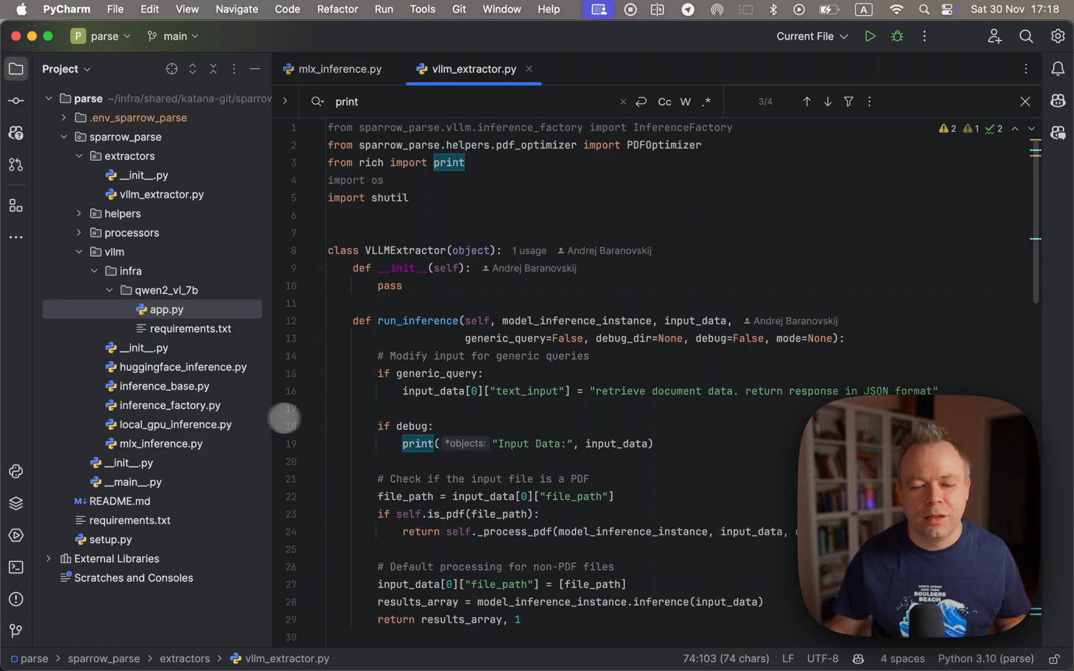
pyautogui.click(175, 405)
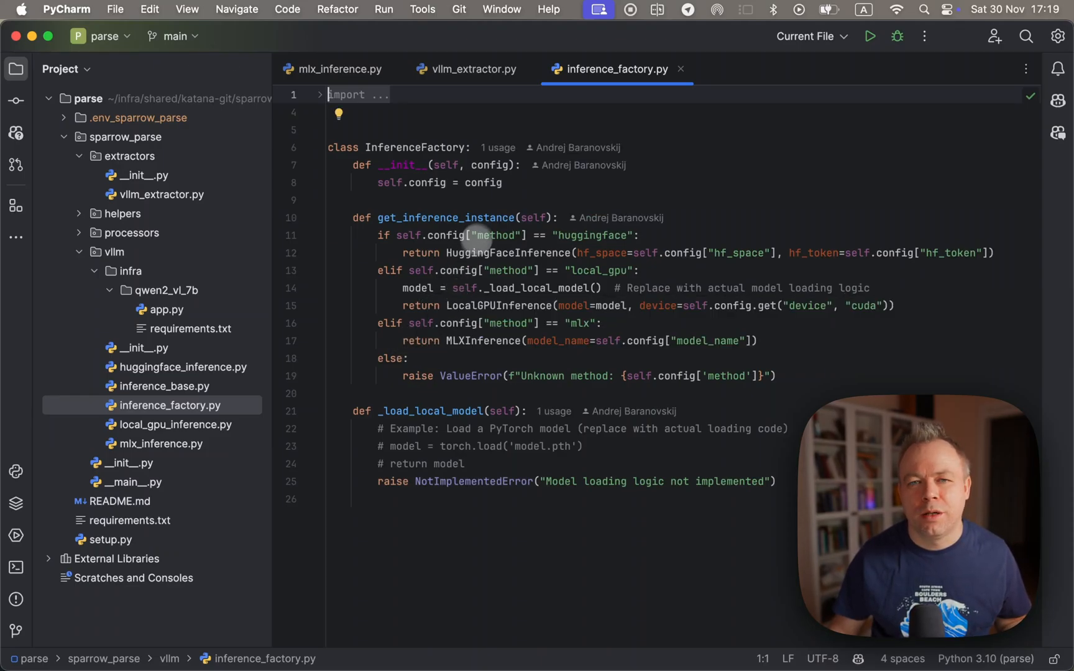
pyautogui.moveTo(488, 190)
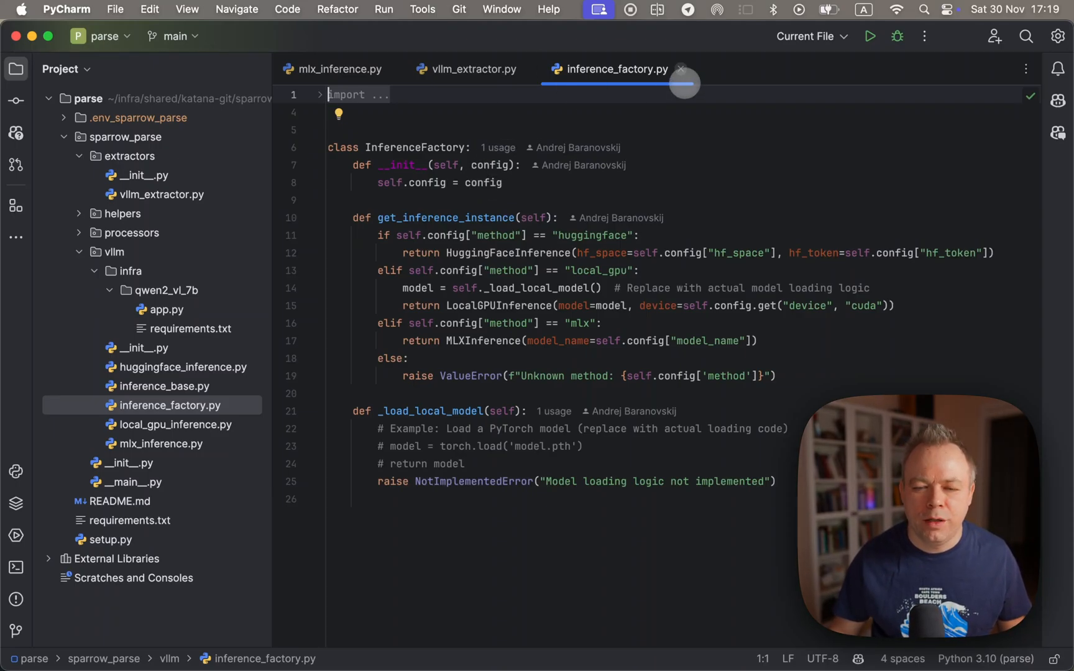
# Step: Close inference_factory.py, skim vllm_extractor.py, and return to the MLXInference class in mlx_inference.py
pyautogui.click(470, 68)
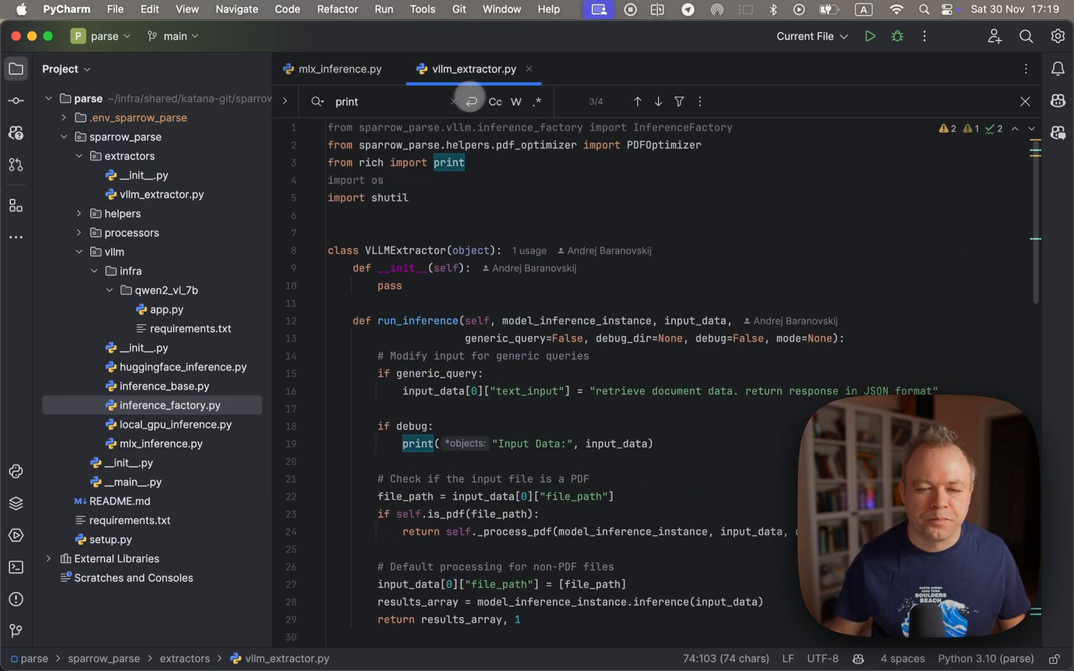
pyautogui.scroll(-3)
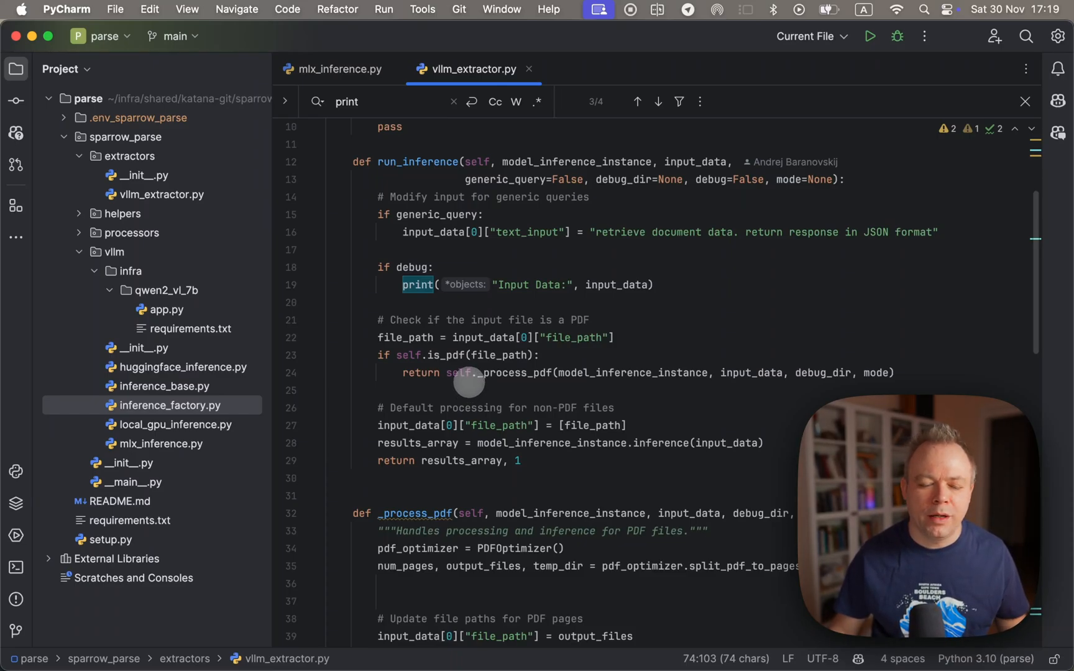
pyautogui.scroll(-3)
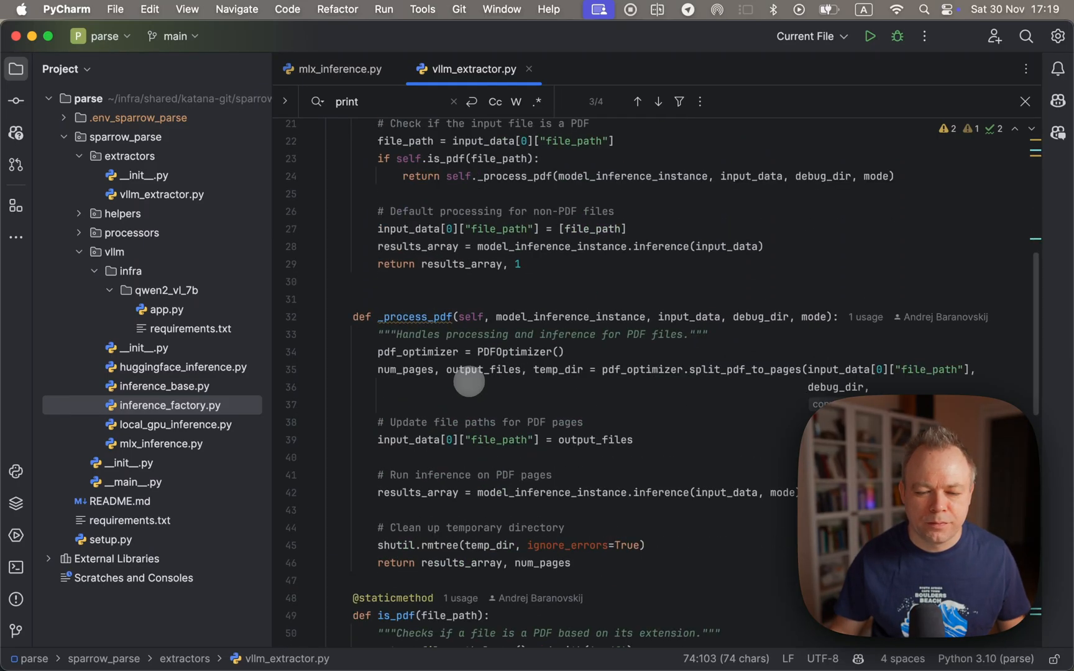
pyautogui.scroll(-3)
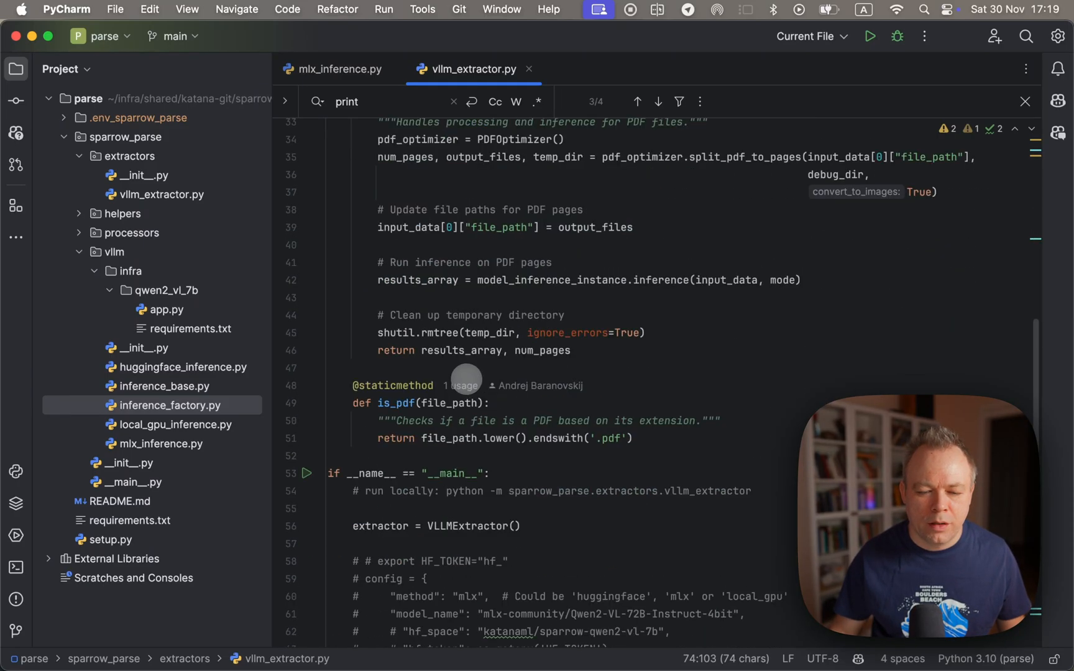
pyautogui.click(341, 68)
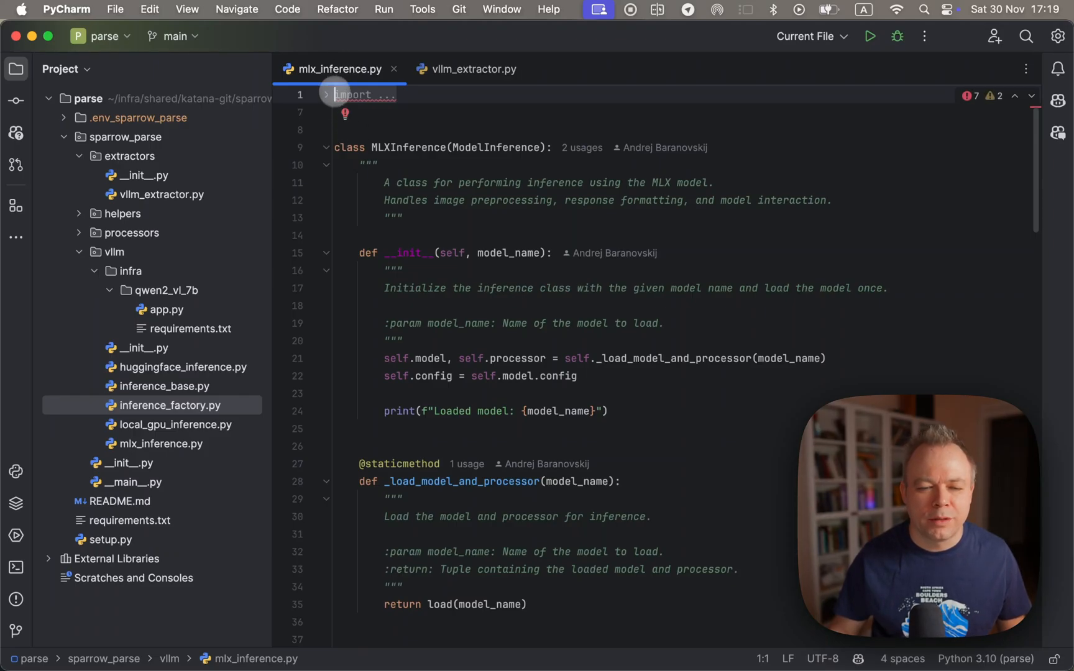
# Step: Expand the mlx_vlm imports and scroll to the process_response method that cleans output into JSON
pyautogui.click(325, 93)
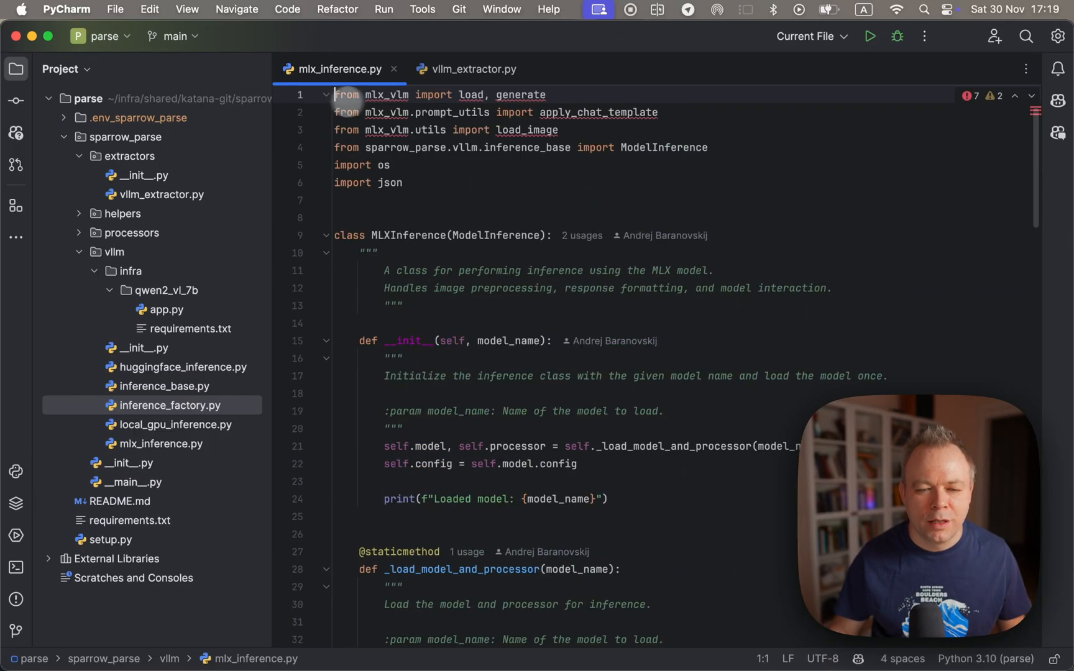
pyautogui.scroll(3)
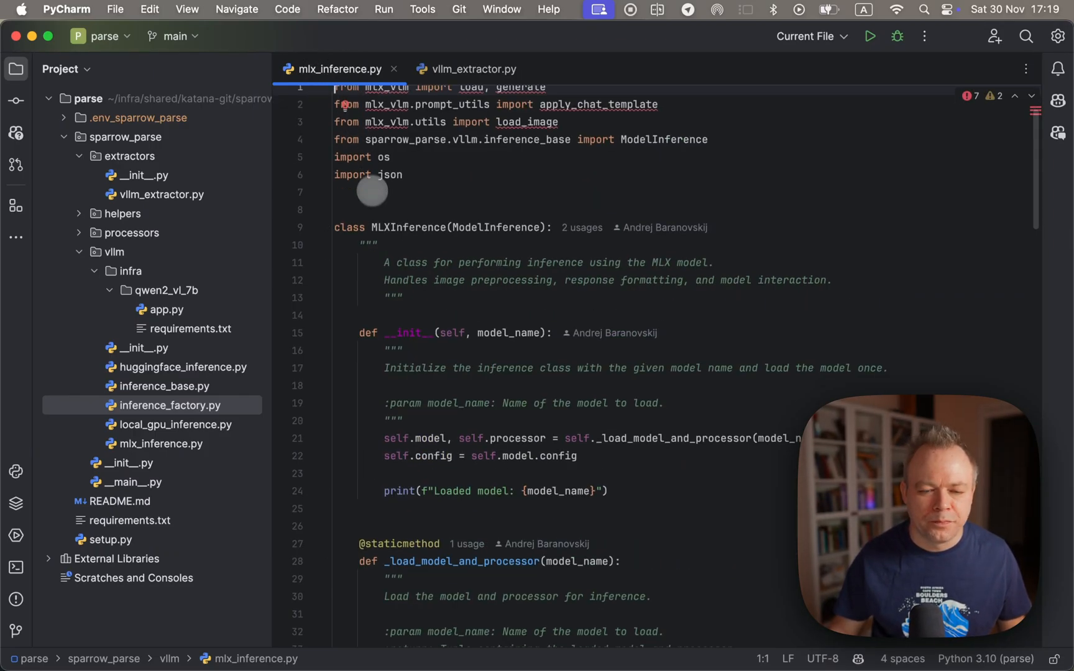
pyautogui.scroll(-3)
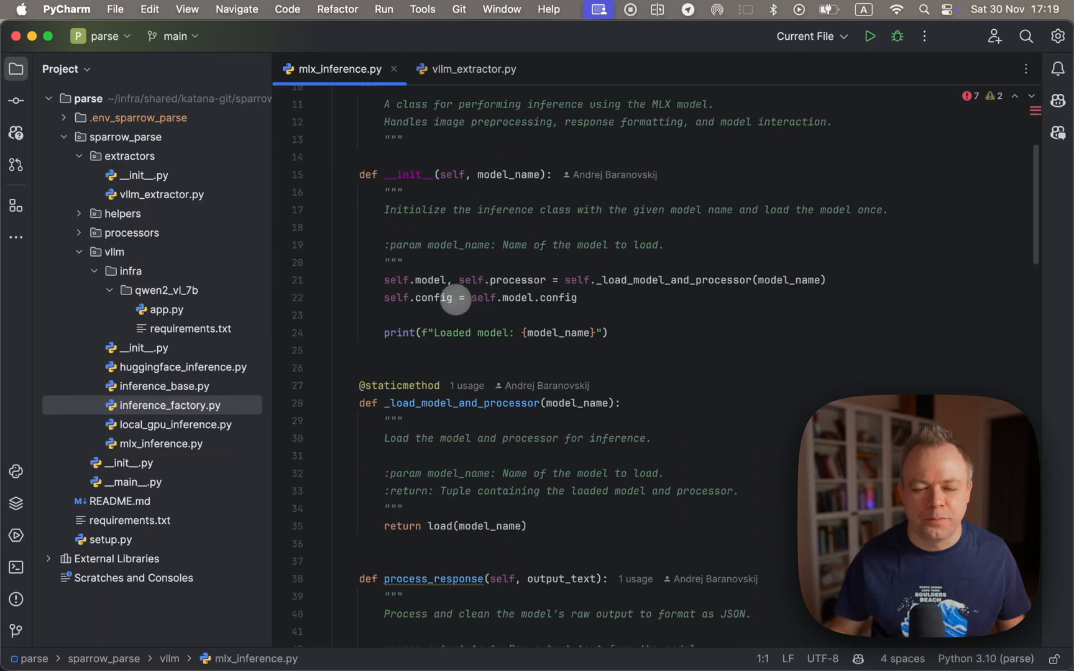
pyautogui.moveTo(440, 297)
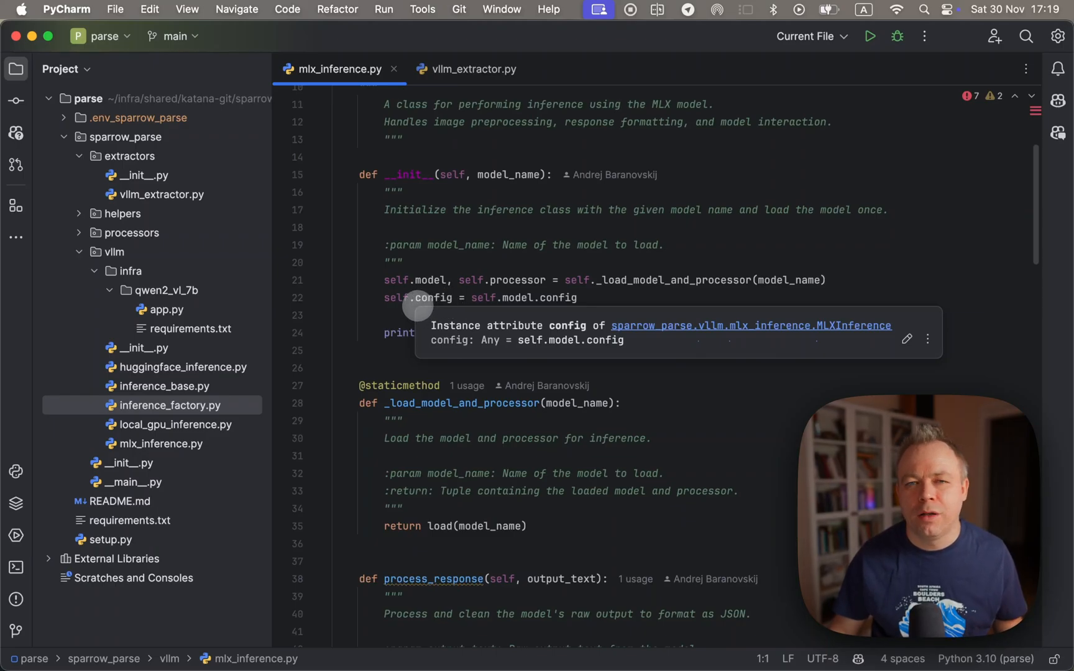
pyautogui.scroll(-3)
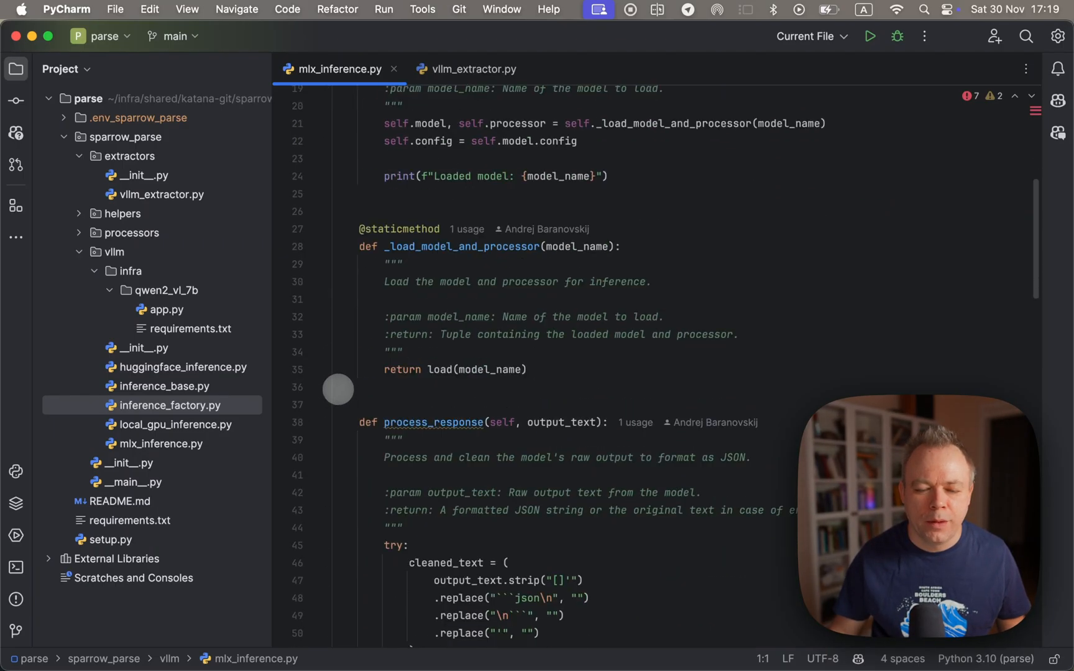
pyautogui.scroll(-3)
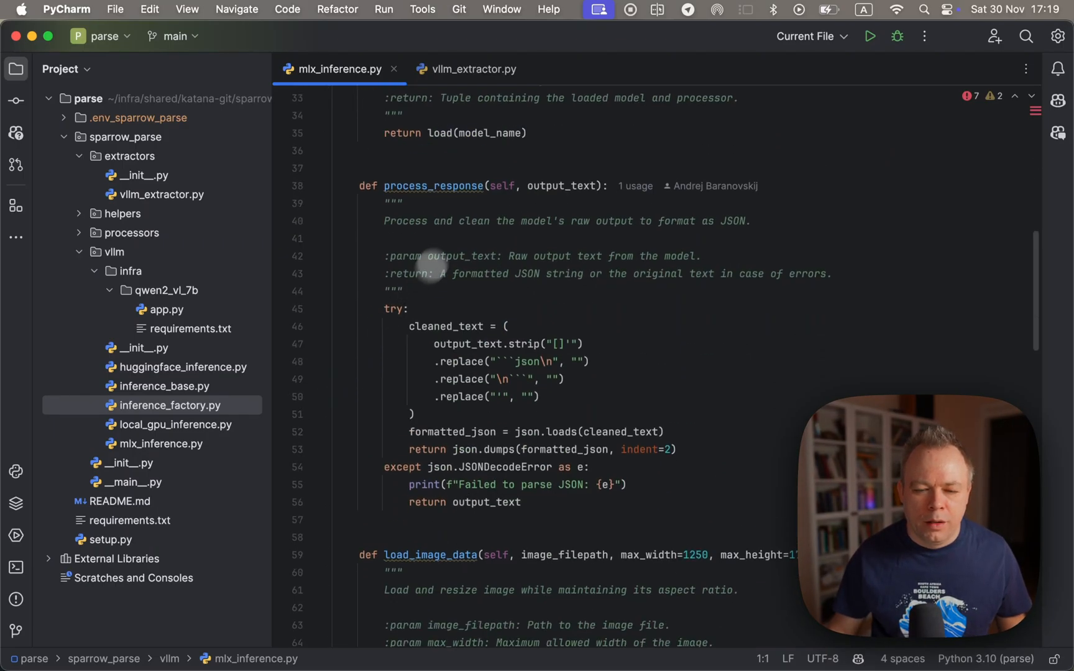
pyautogui.moveTo(390, 186)
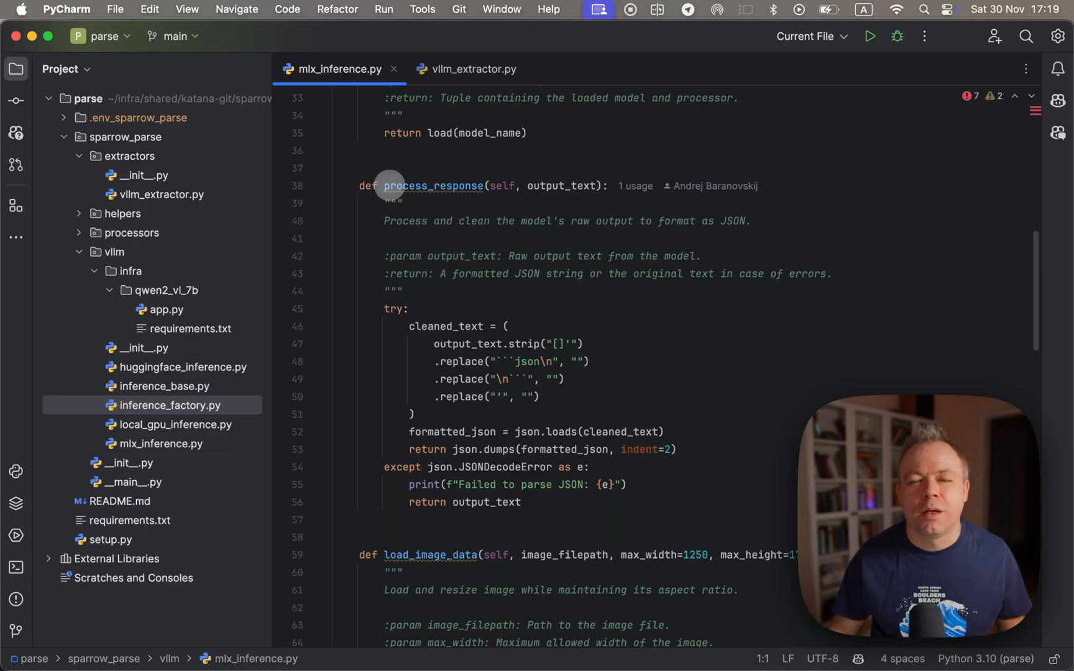
pyautogui.moveTo(372, 212)
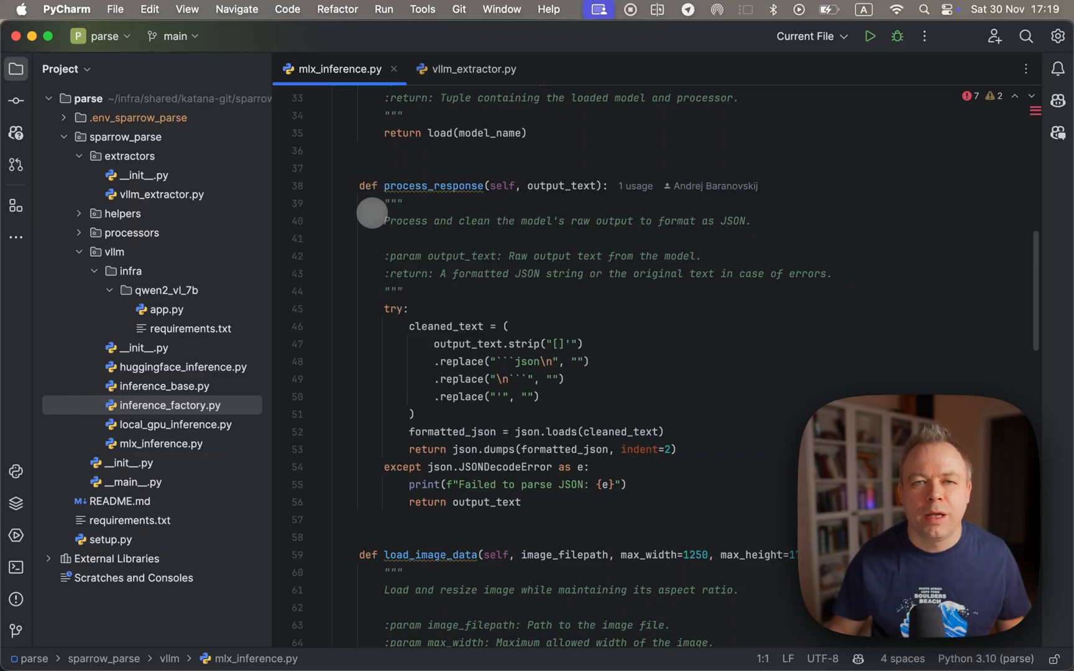
pyautogui.moveTo(364, 255)
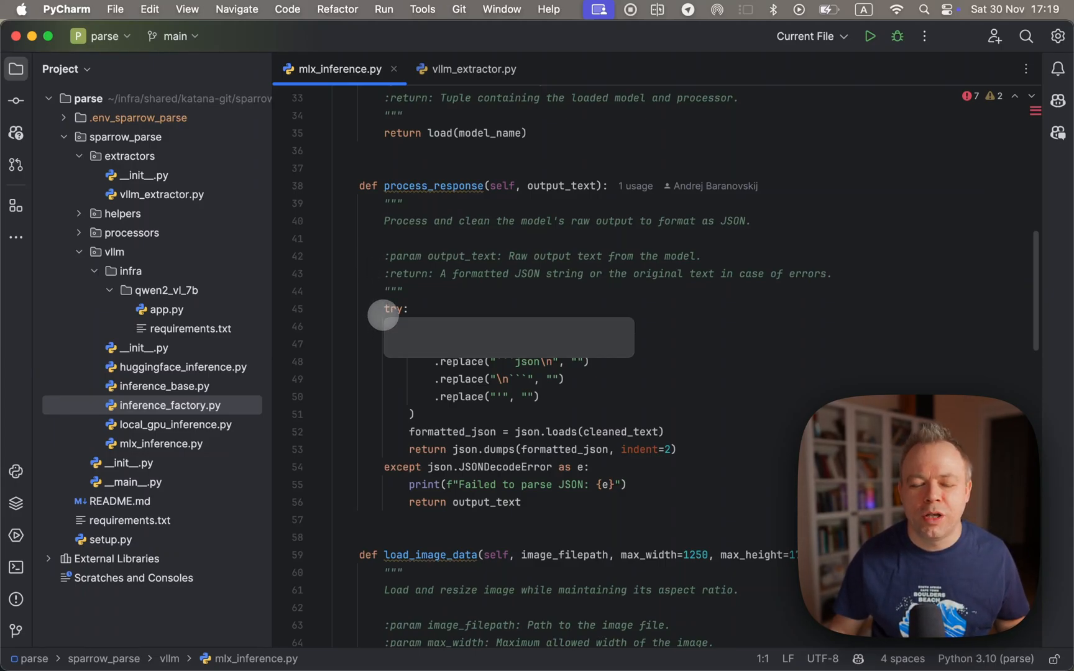
# Step: Scroll to load_image_data, which resizes images within 1250×1750 keeping aspect ratio
pyautogui.scroll(-3)
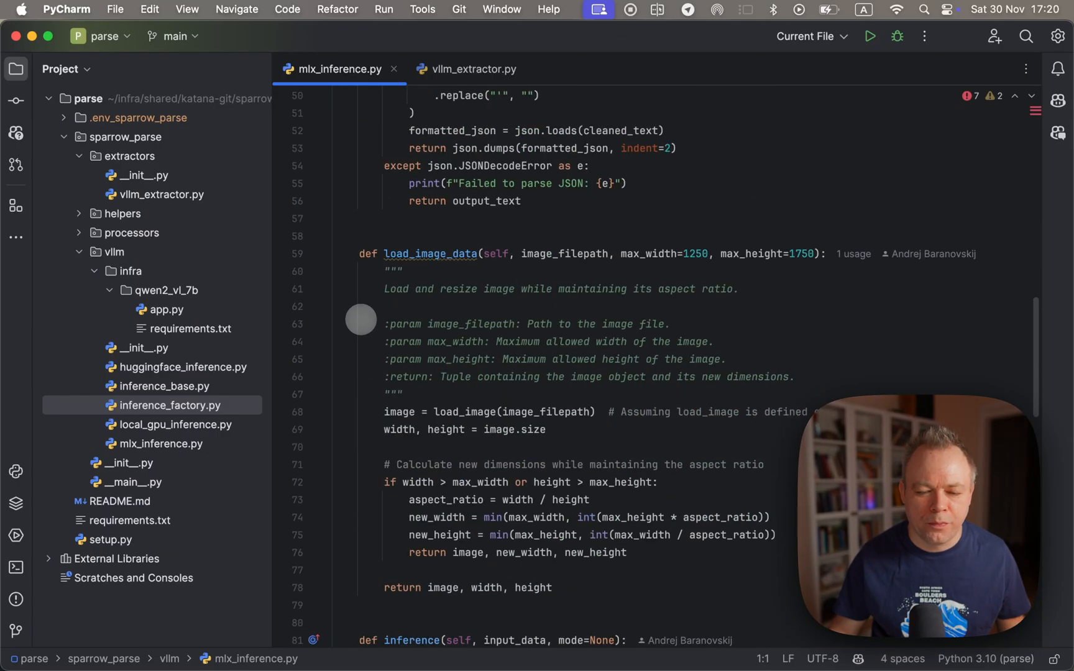
pyautogui.scroll(-3)
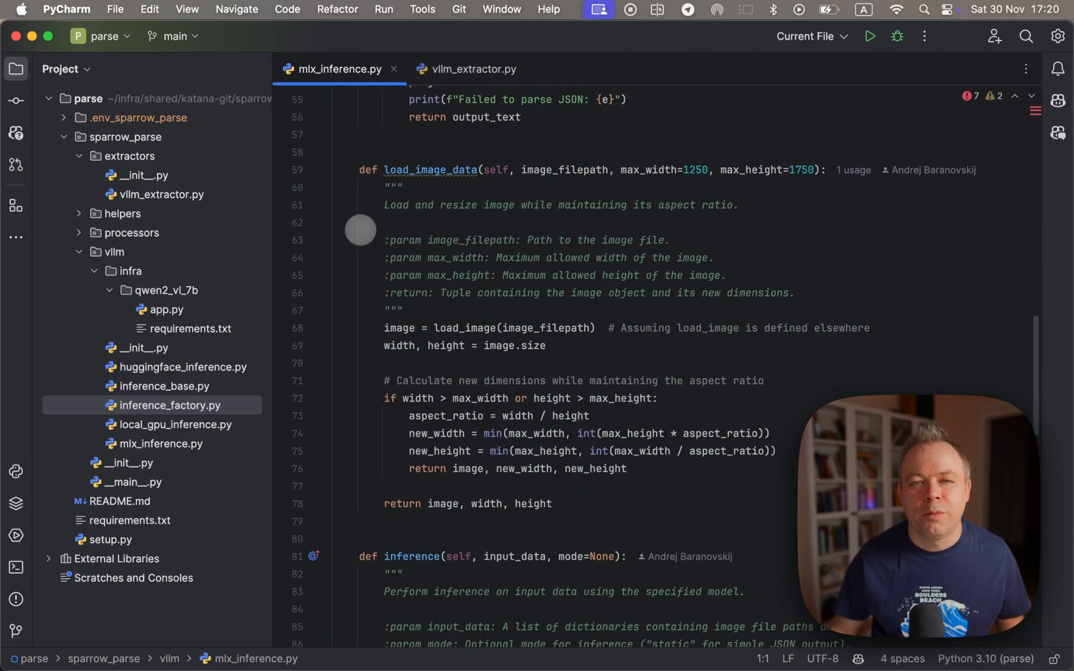
pyautogui.moveTo(363, 279)
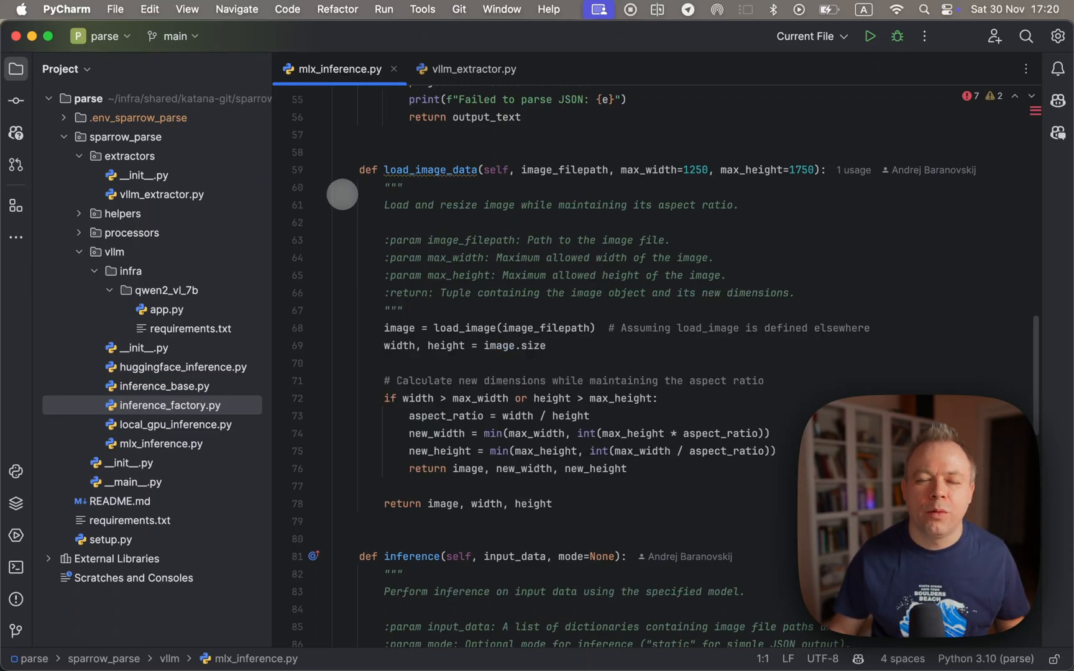
pyautogui.click(429, 170)
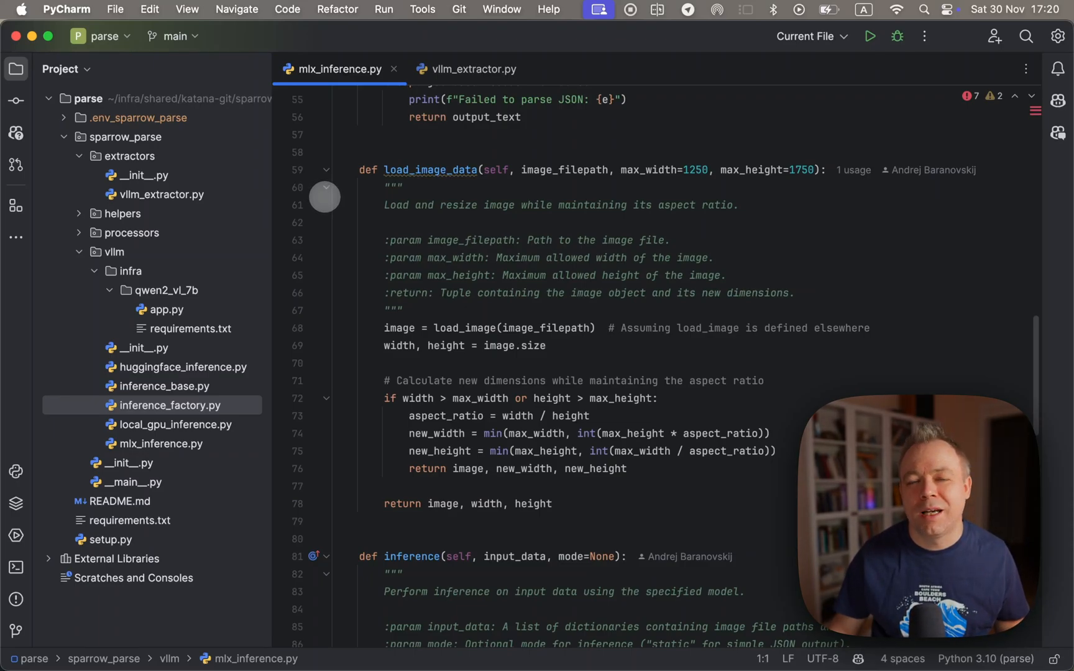
pyautogui.moveTo(345, 252)
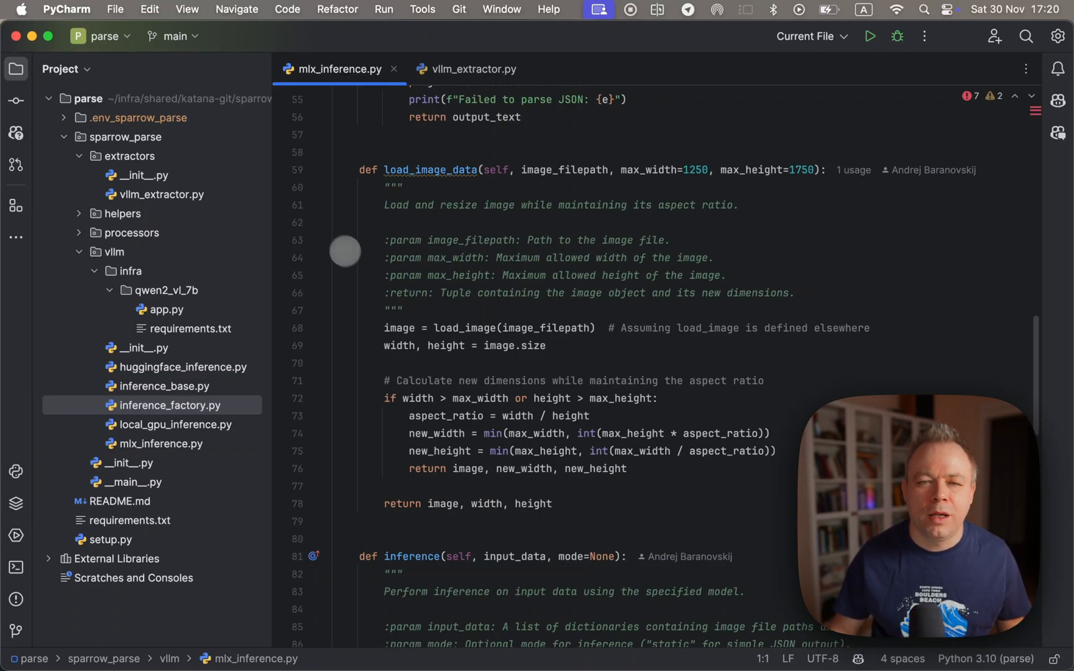
# Step: Scroll to the inference method's image loop and chat message setup with input_data[0]["text_input"]
pyautogui.scroll(-3)
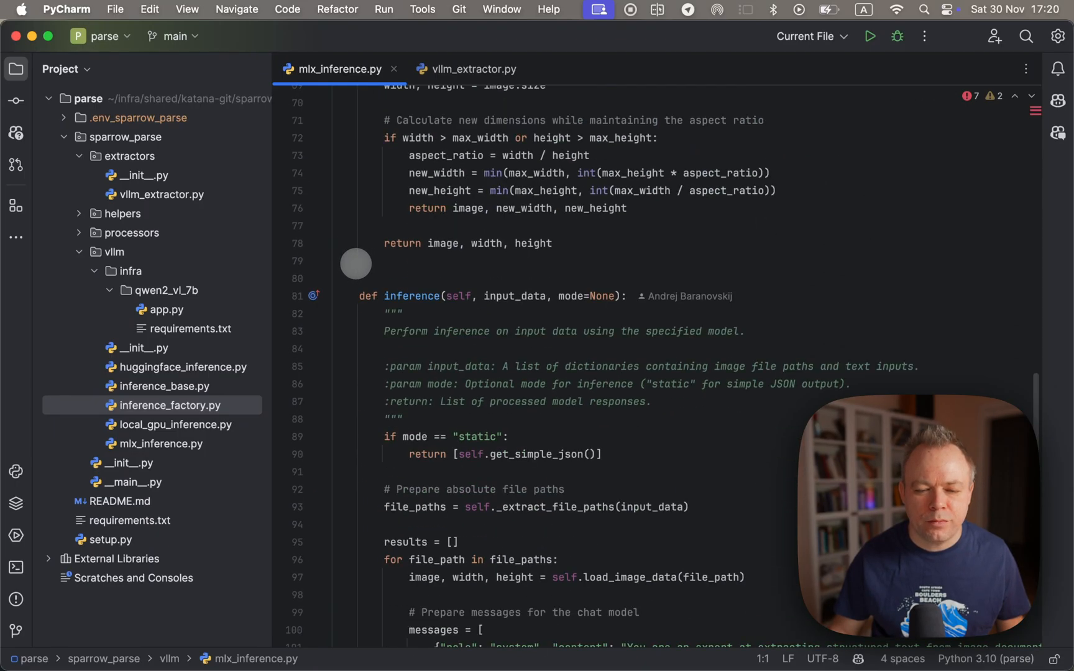
pyautogui.scroll(-3)
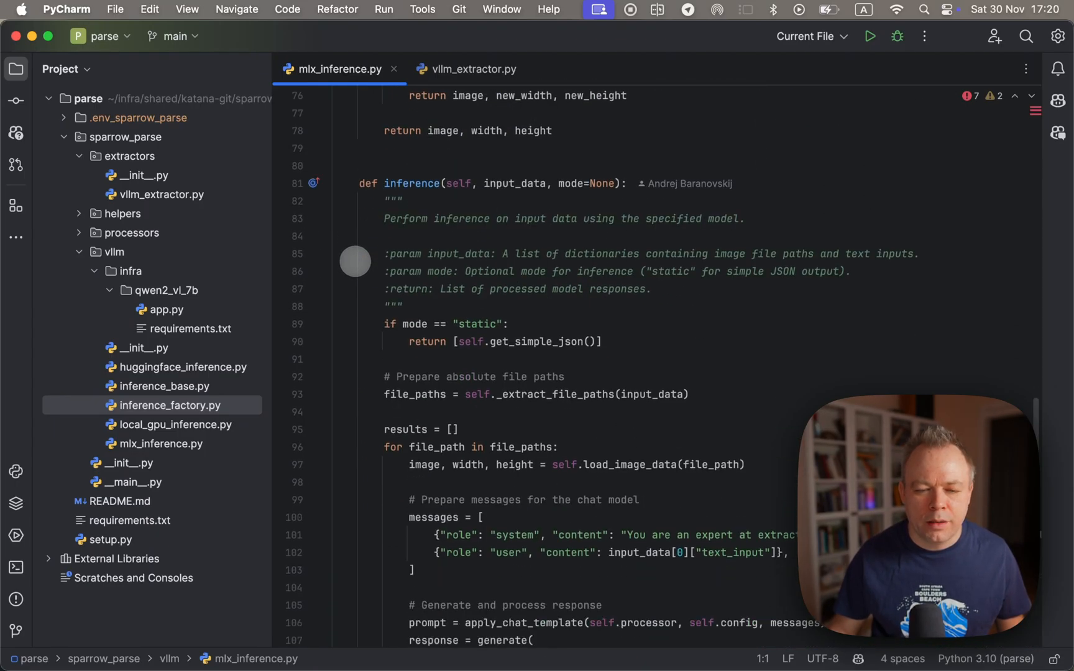
pyautogui.scroll(-3)
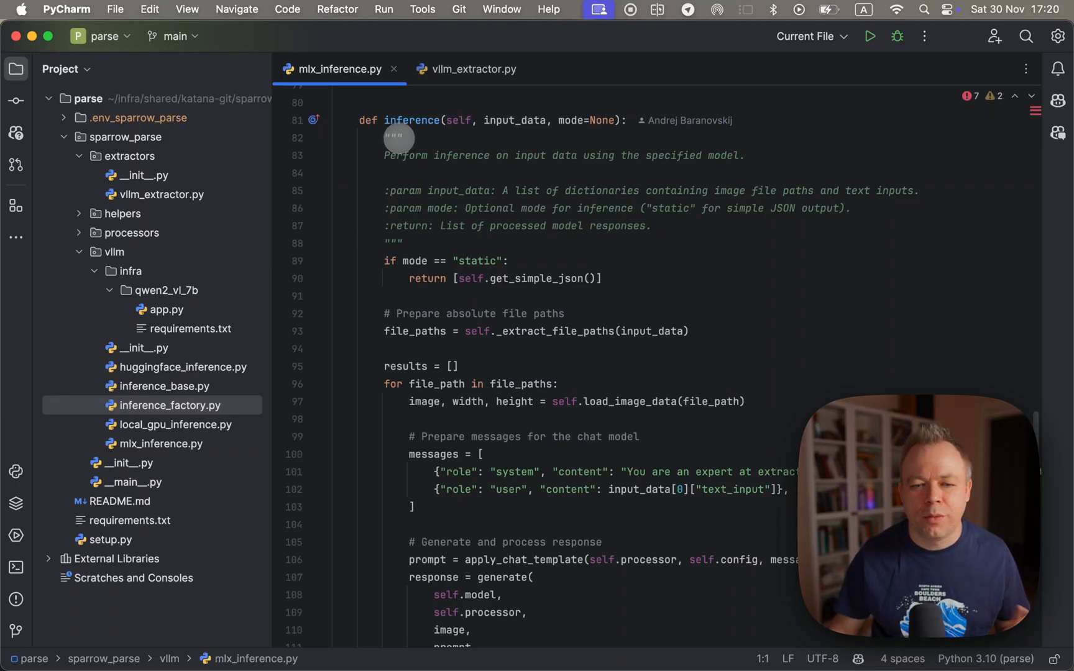
pyautogui.moveTo(386, 226)
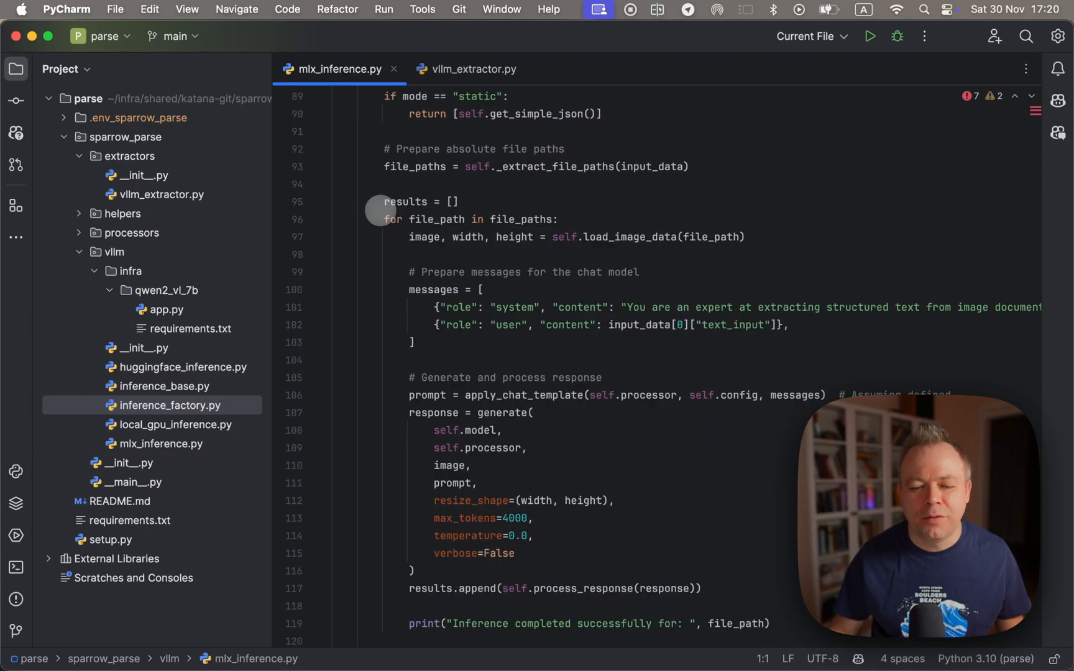
pyautogui.scroll(-3)
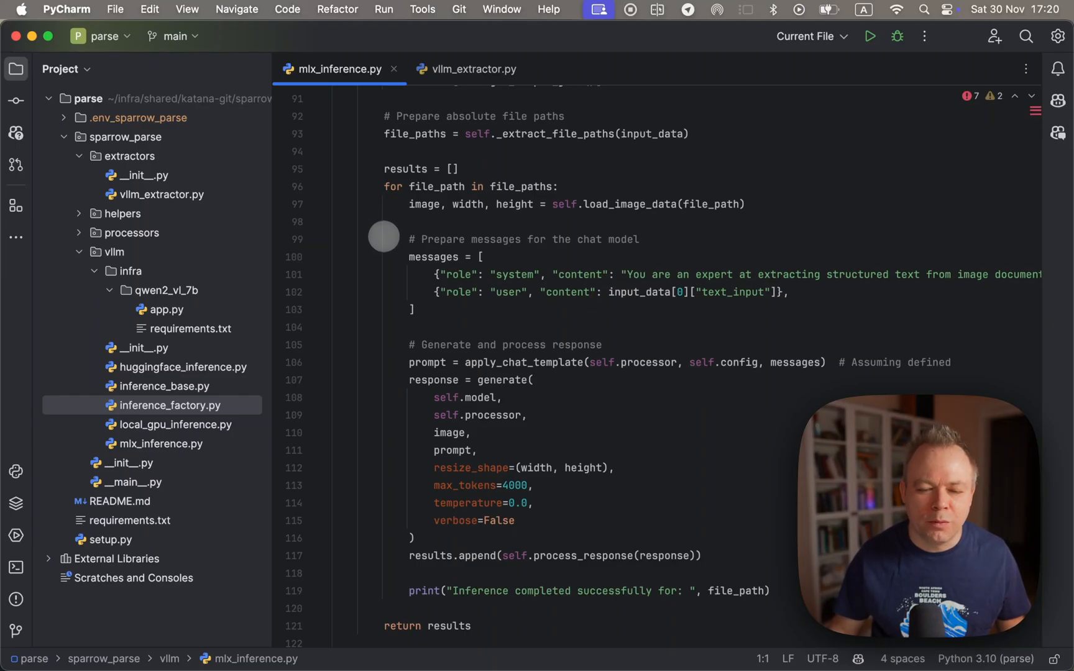
pyautogui.scroll(-3)
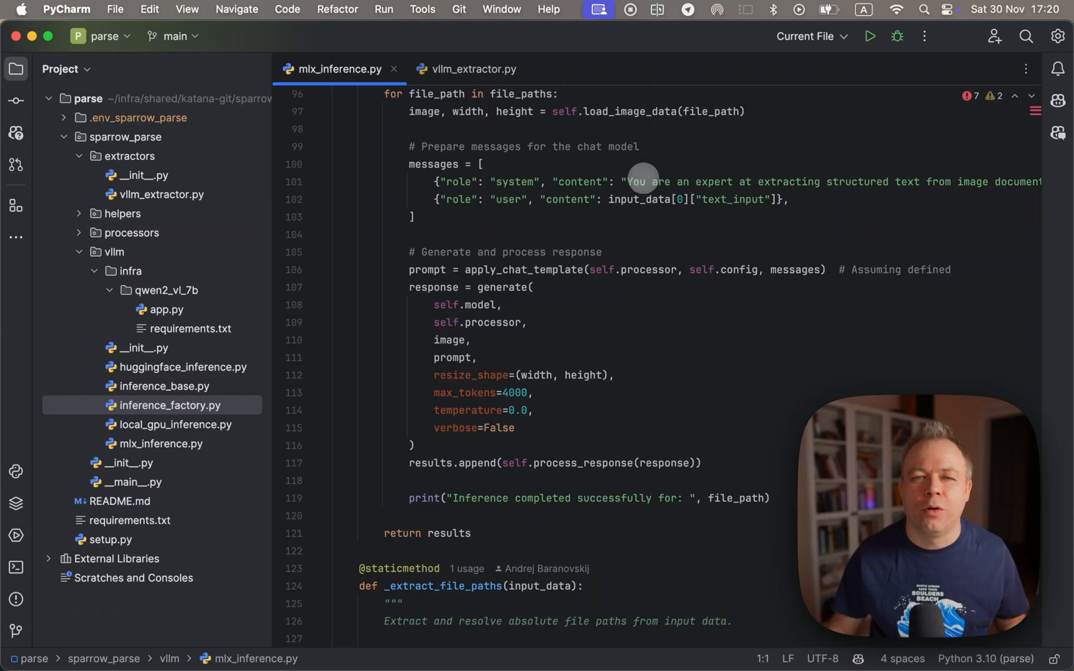
pyautogui.moveTo(594, 214)
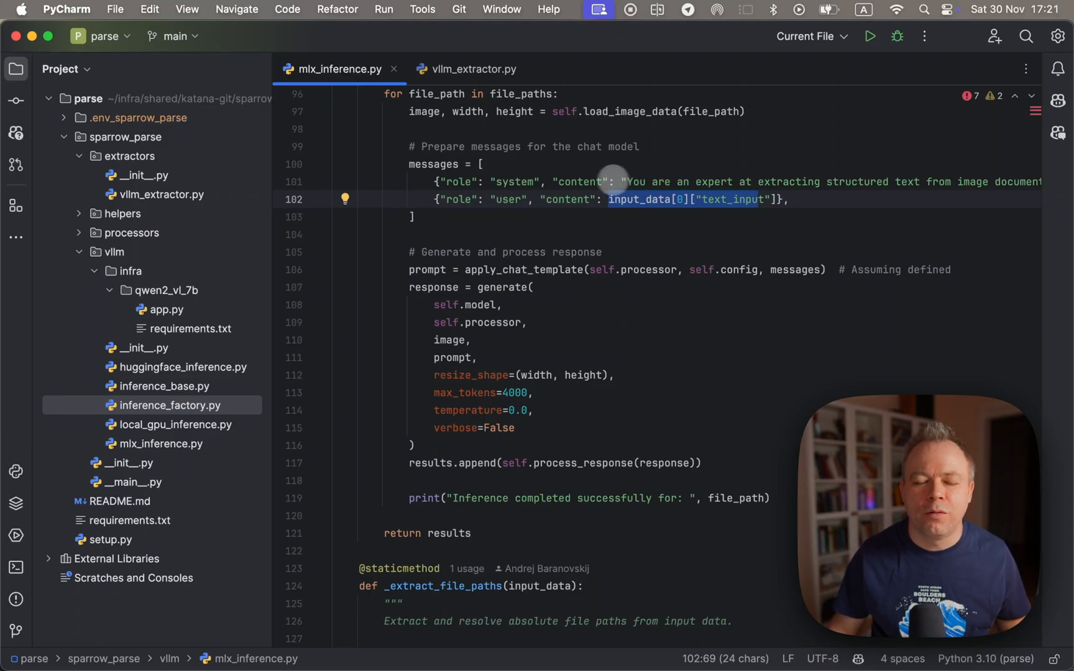
# Step: Scroll to the response = generate(...) block on lines 107–115 with its model, image and temperature arguments
pyautogui.scroll(-3)
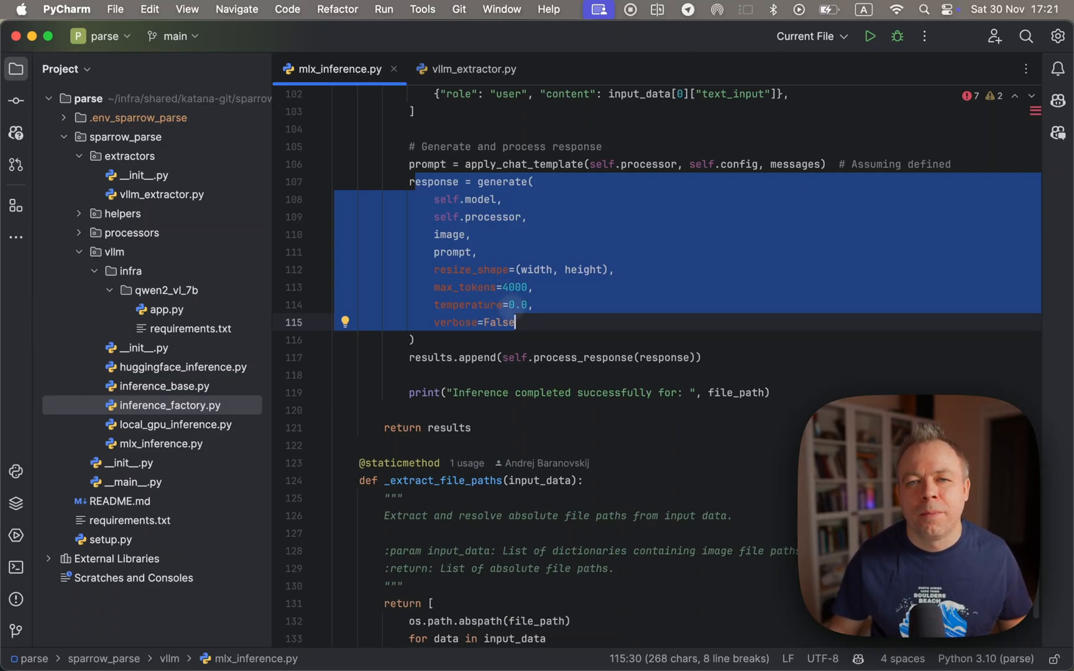
pyautogui.moveTo(511, 309)
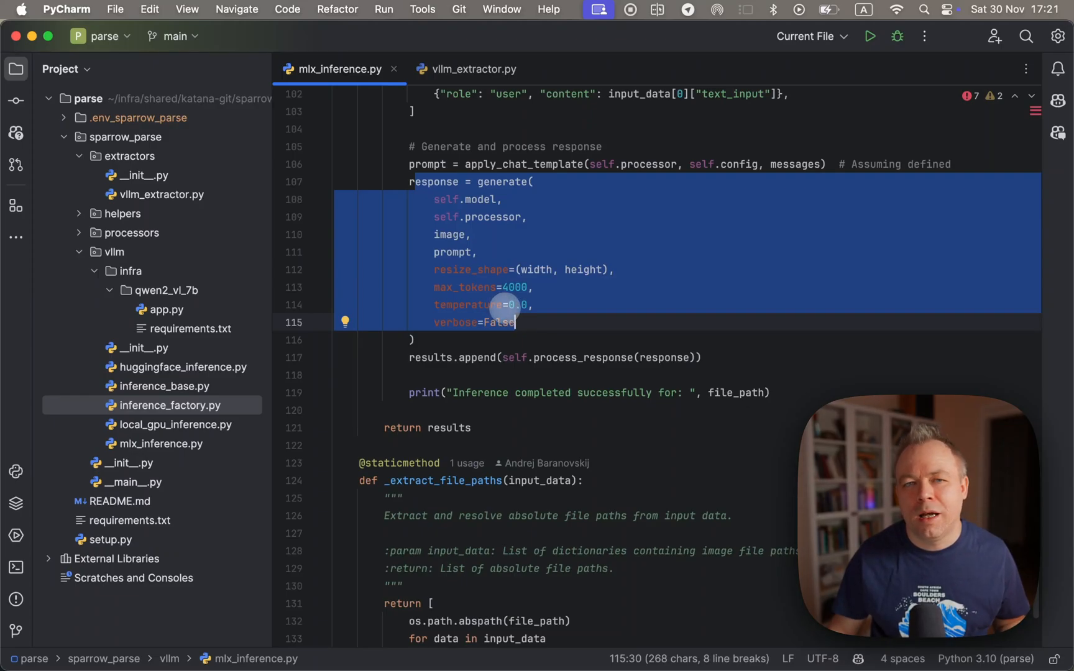
pyautogui.scroll(3)
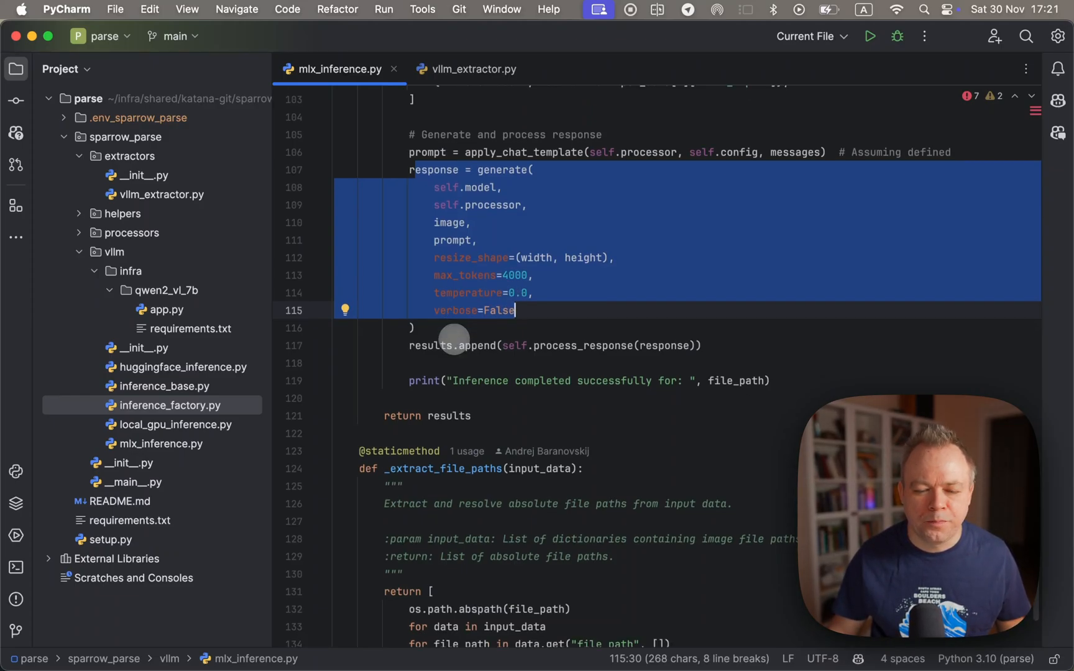
pyautogui.scroll(3)
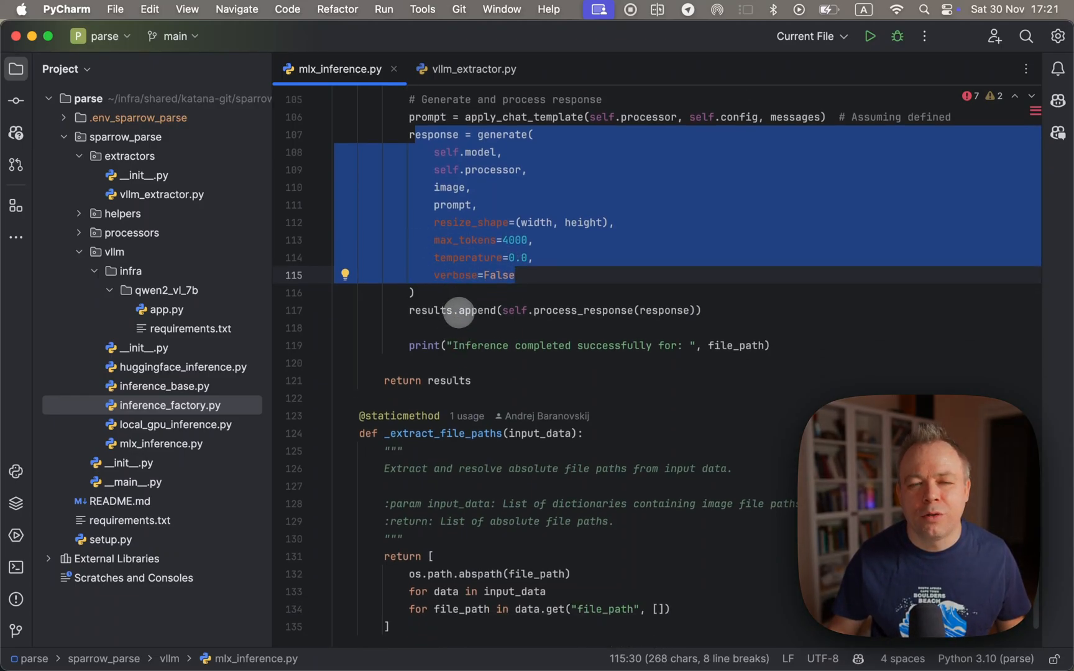
pyautogui.moveTo(427, 362)
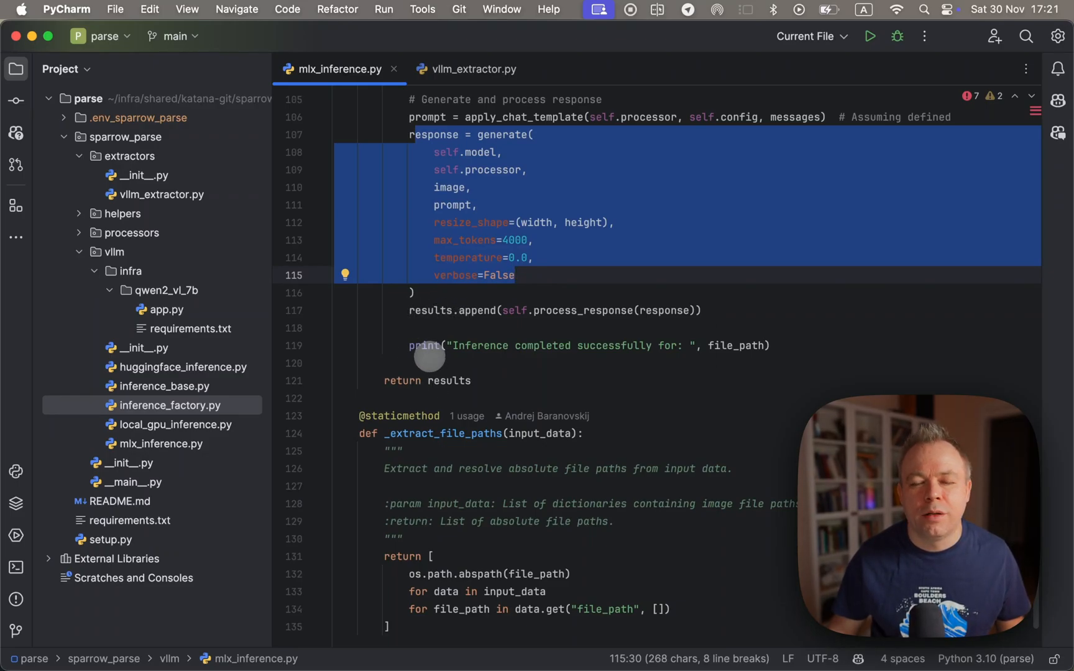
pyautogui.moveTo(418, 345)
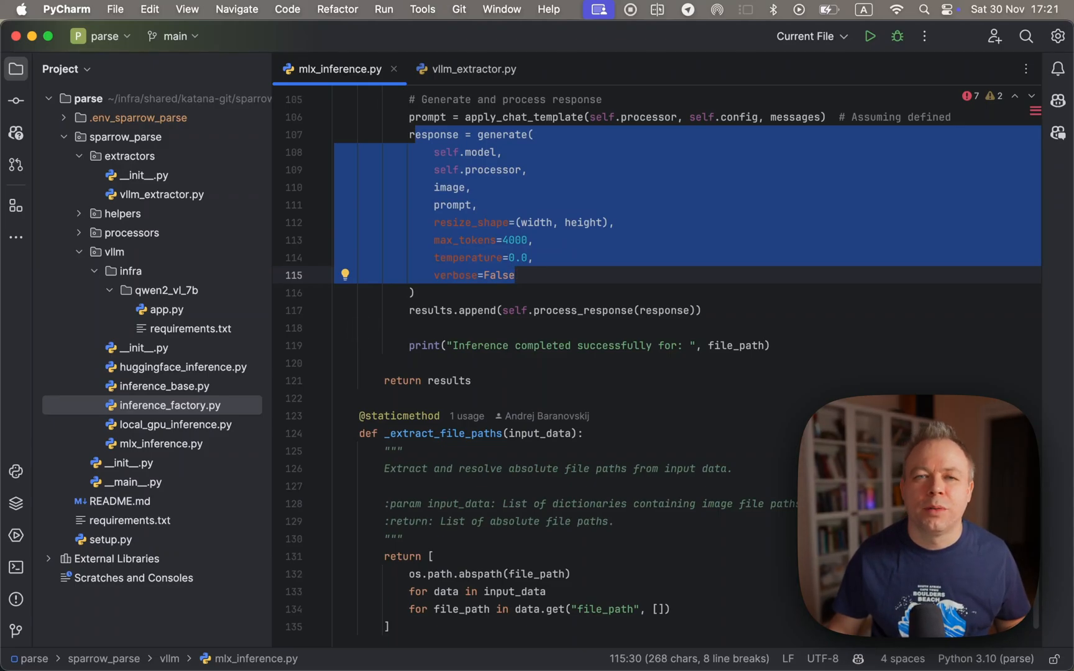
pyautogui.moveTo(361, 329)
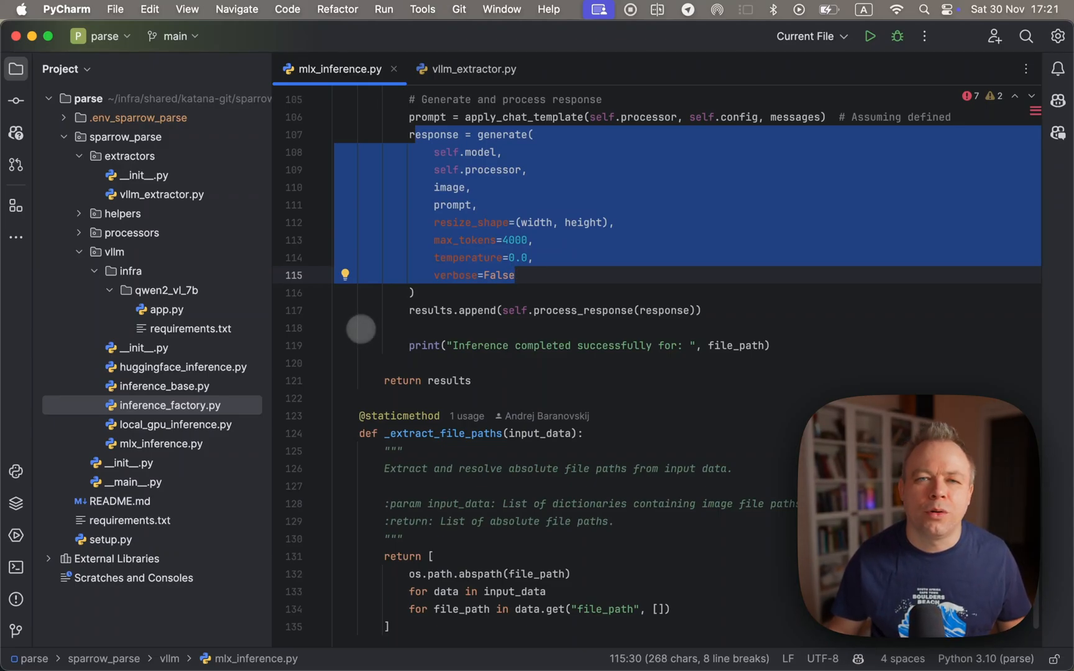